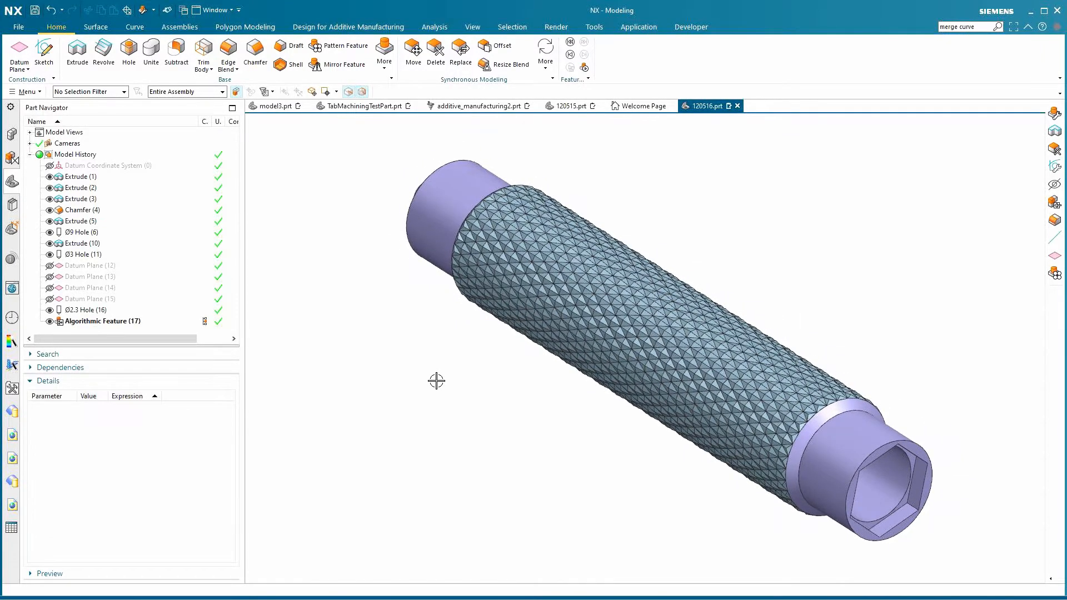
mouse_move(334, 389)
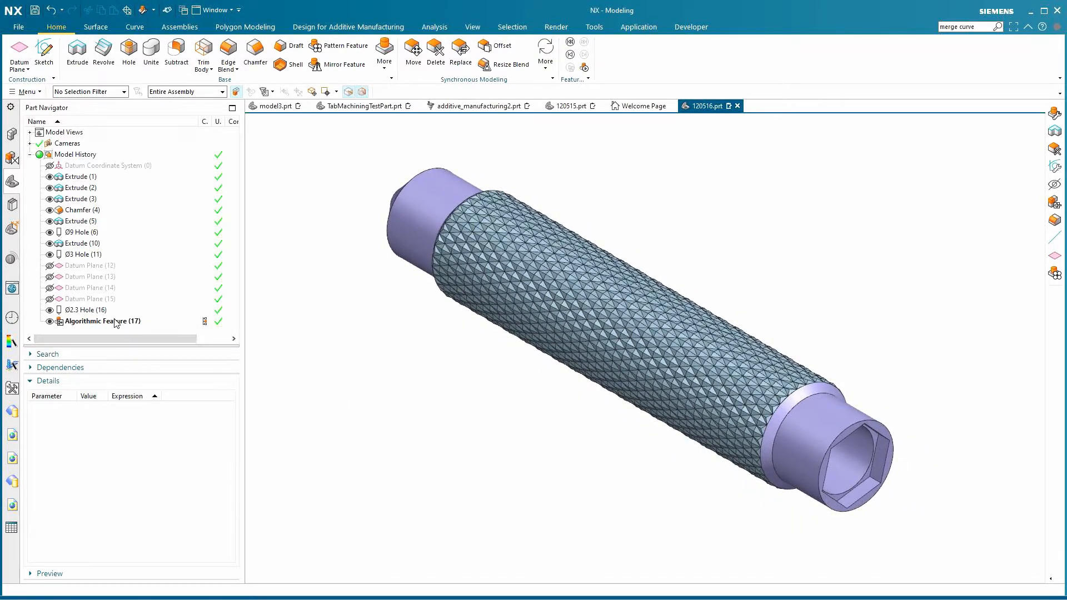
Re-apply the knurl at 20 by 30 cells, then pick Knurling in the Reuse Library.
click(102, 321)
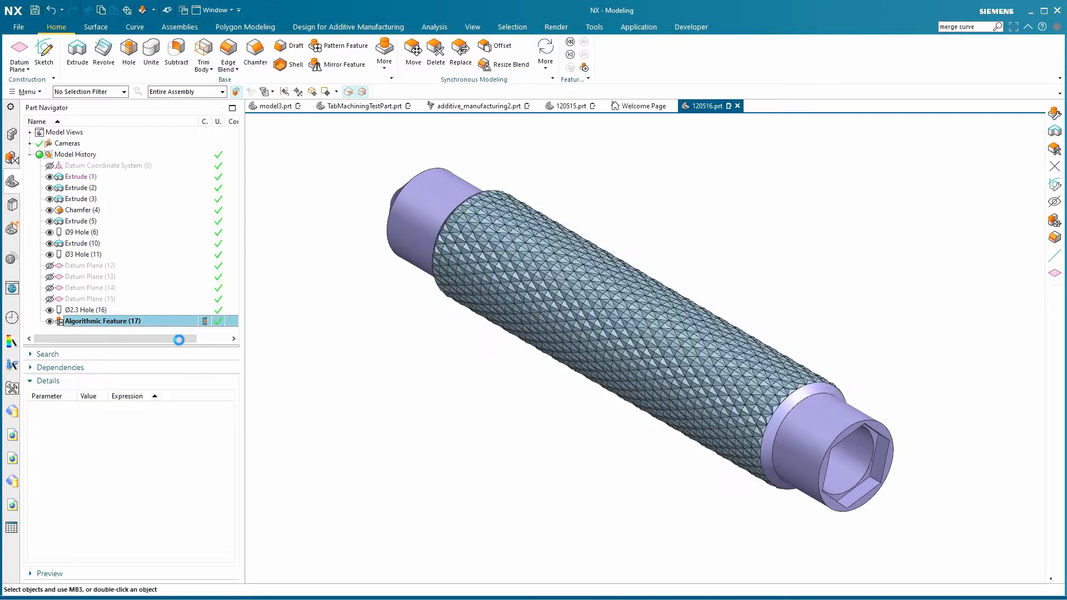
double_click(103, 320)
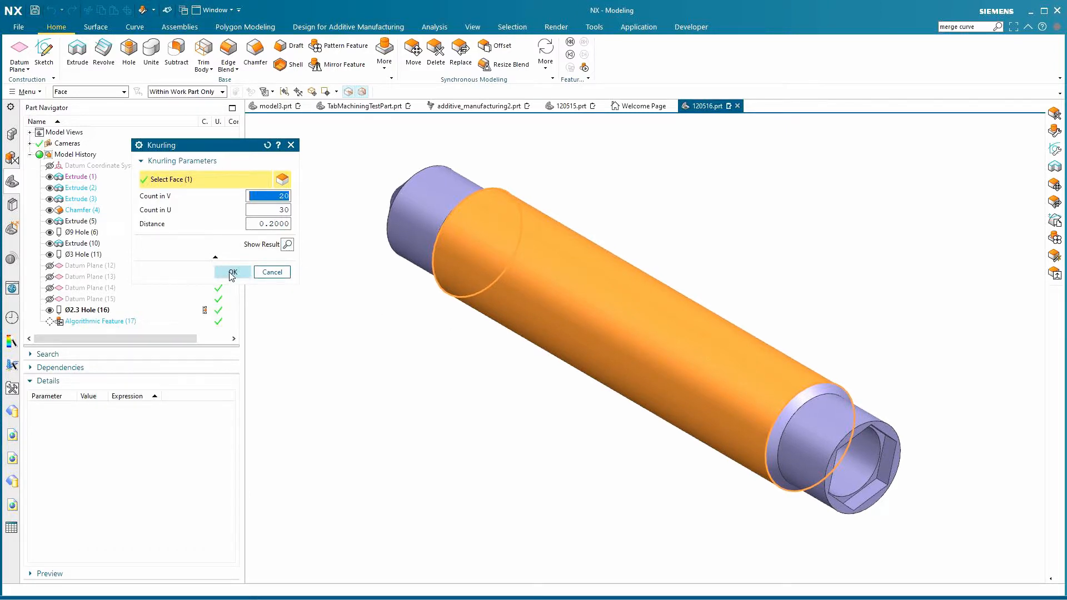
click(231, 271)
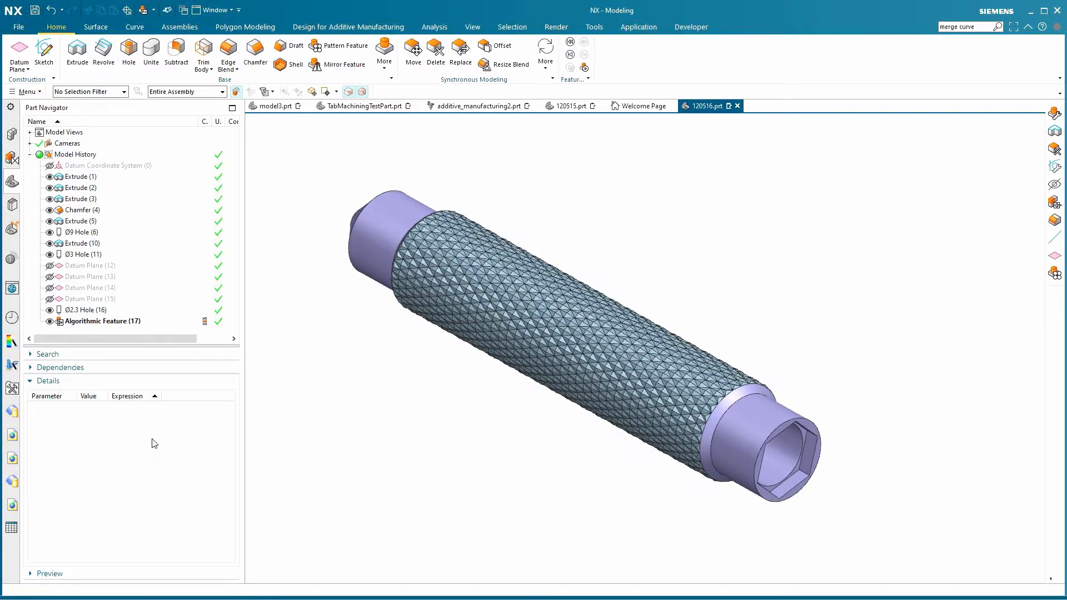
mouse_move(12, 207)
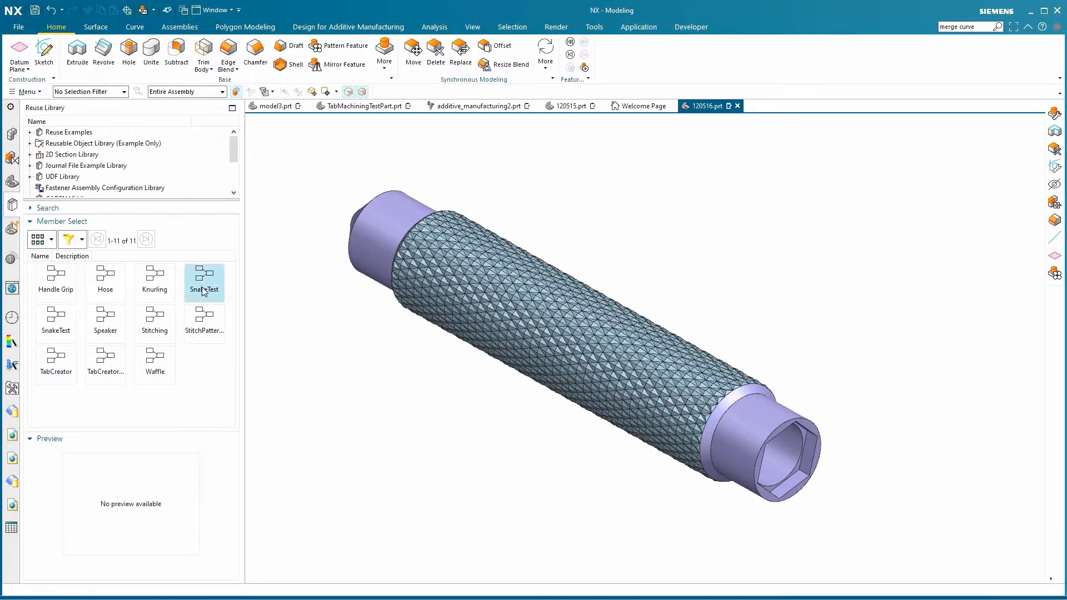
click(154, 281)
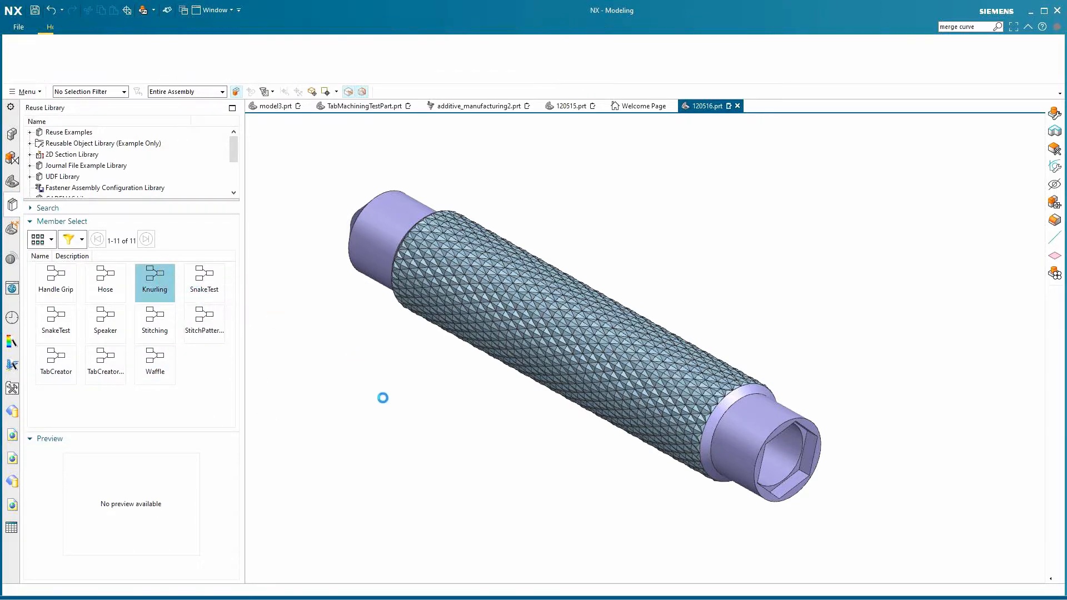
Open the Knurling rule in the Logic Editor and pan its node canvas.
double_click(155, 282)
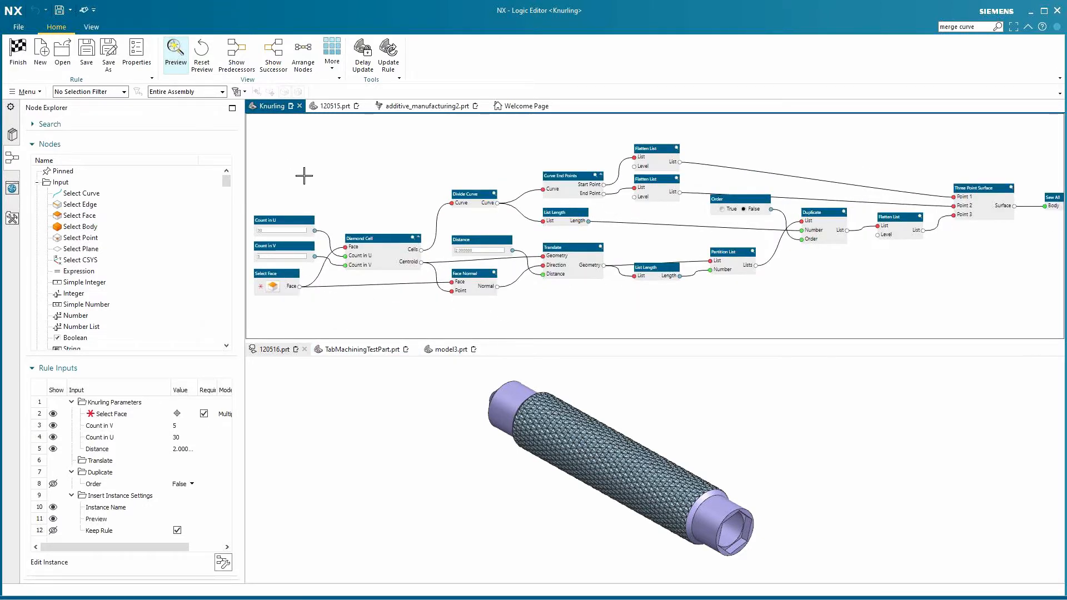
click(480, 239)
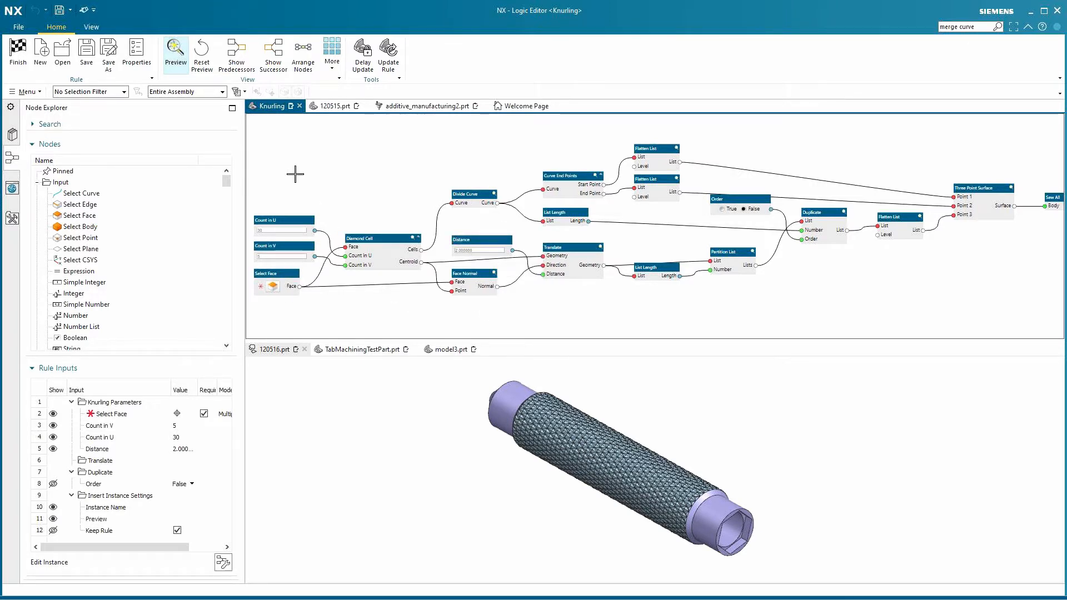
mouse_move(282, 219)
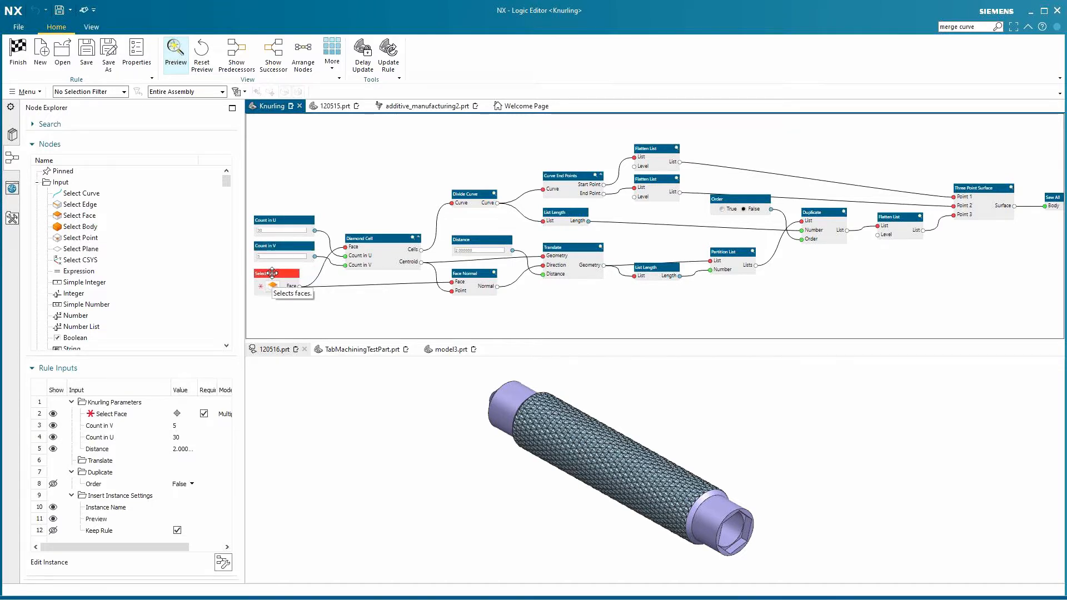
mouse_move(481, 240)
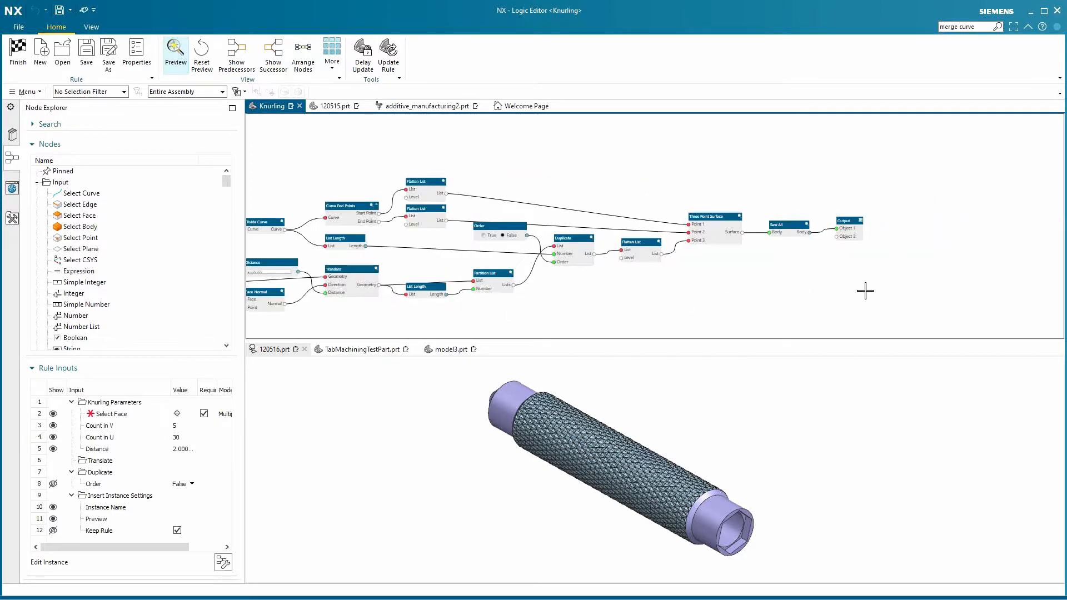
mouse_move(752, 202)
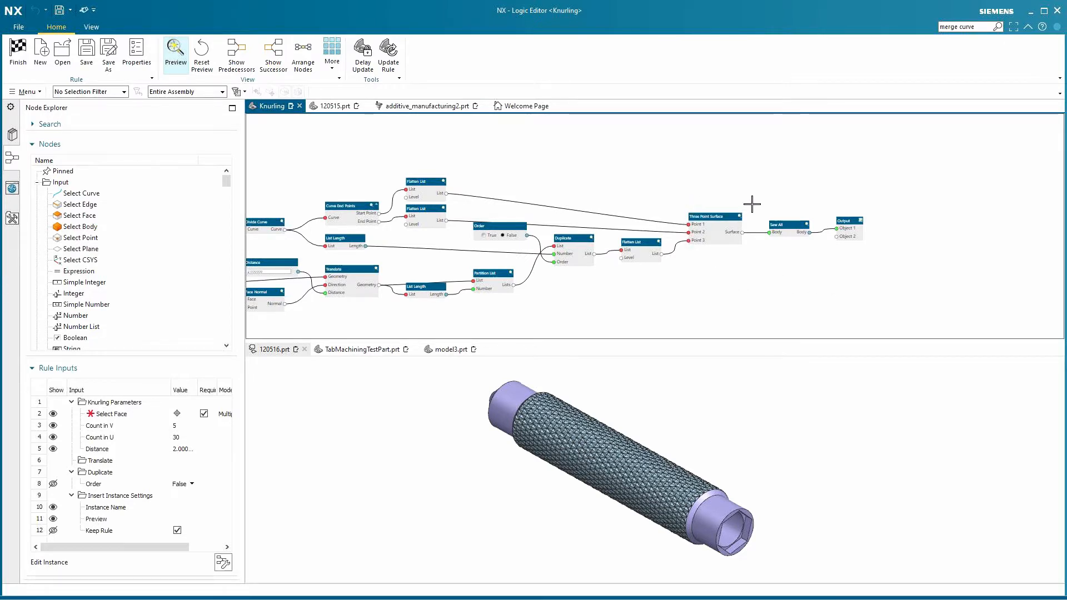
mouse_move(722, 261)
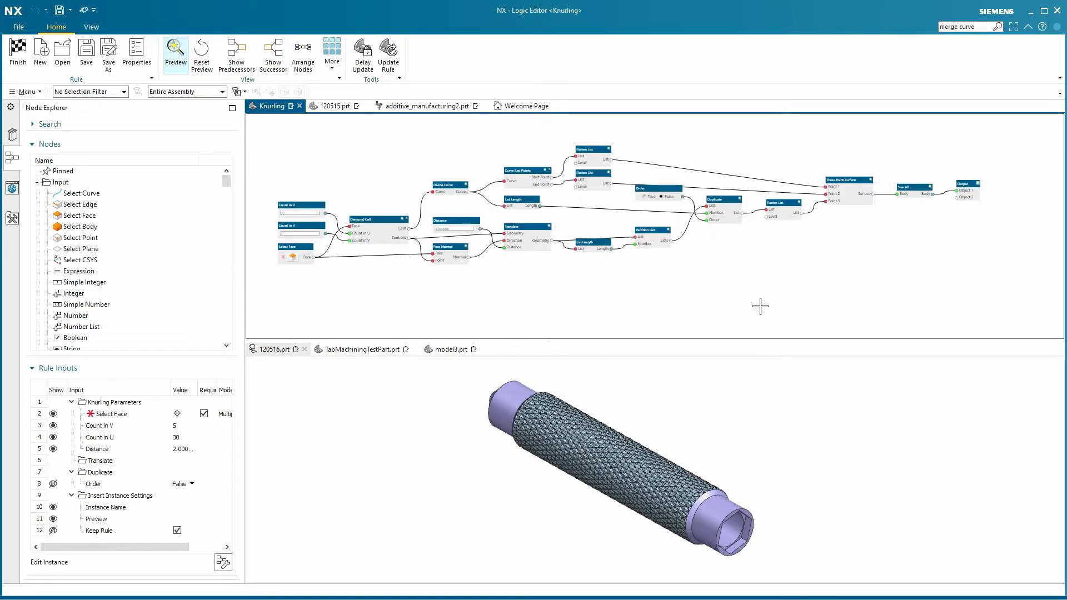
mouse_move(859, 377)
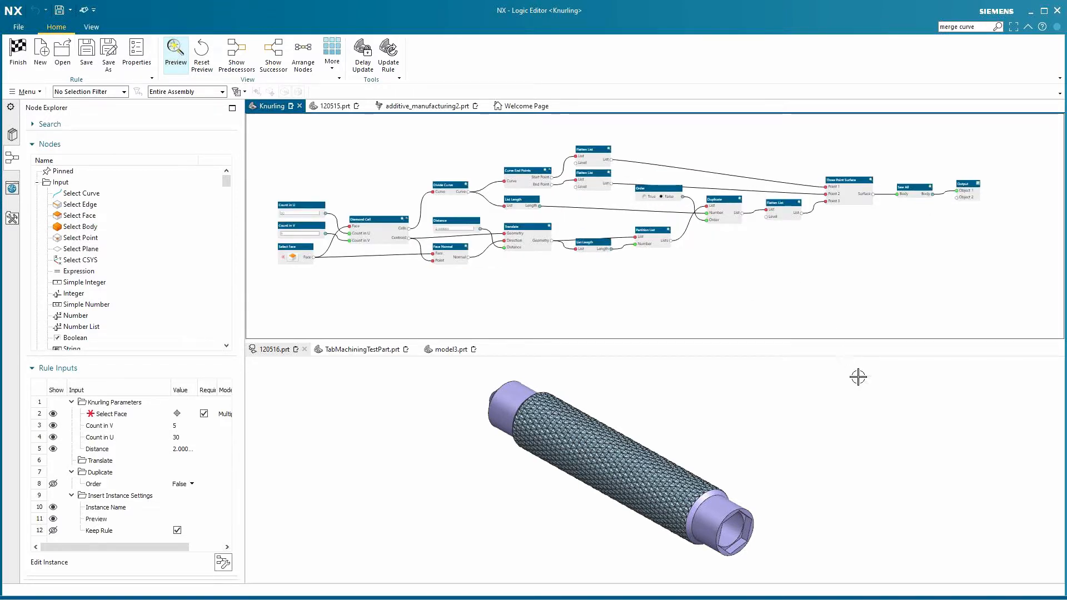
mouse_move(797, 434)
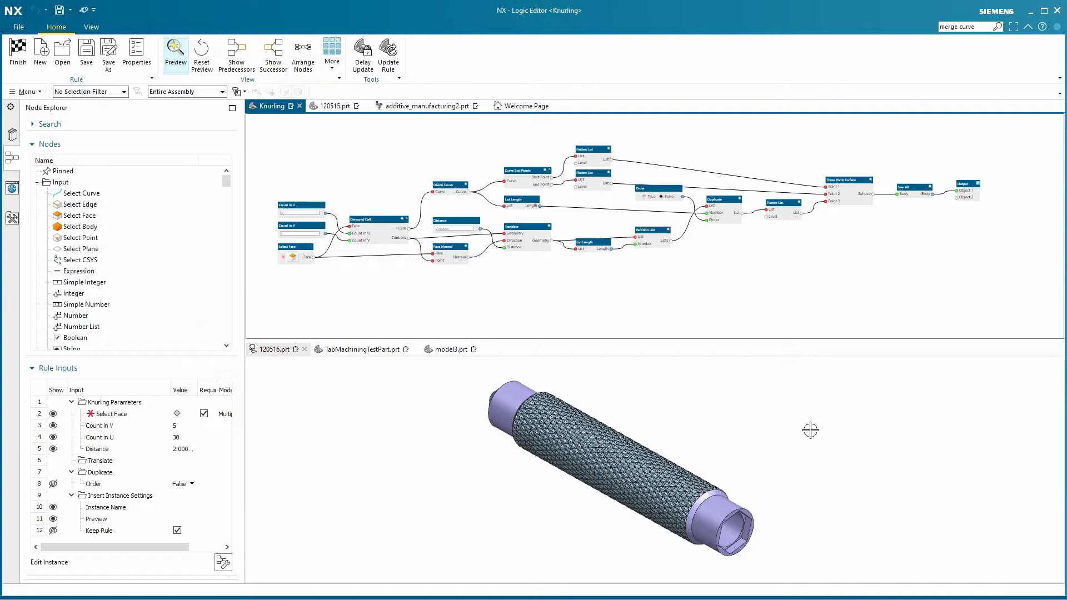
mouse_move(661, 543)
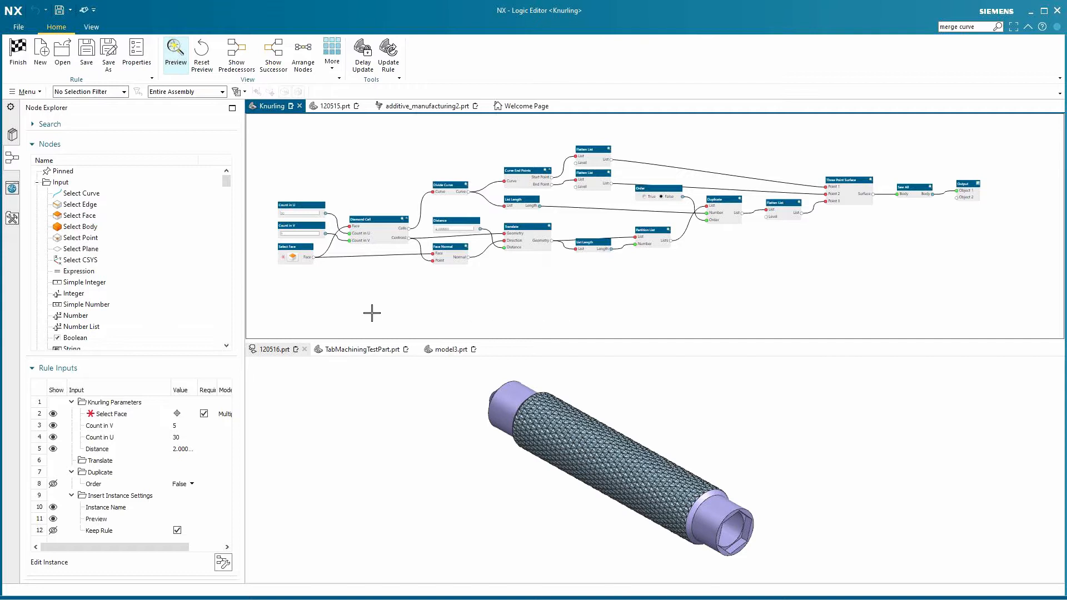
mouse_move(311, 158)
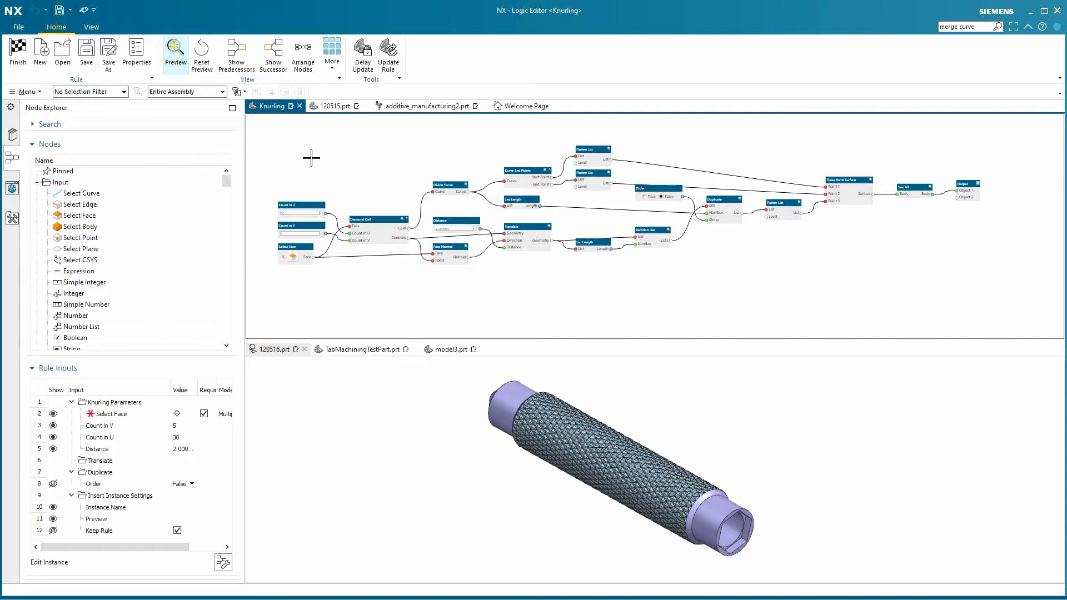
mouse_move(754, 295)
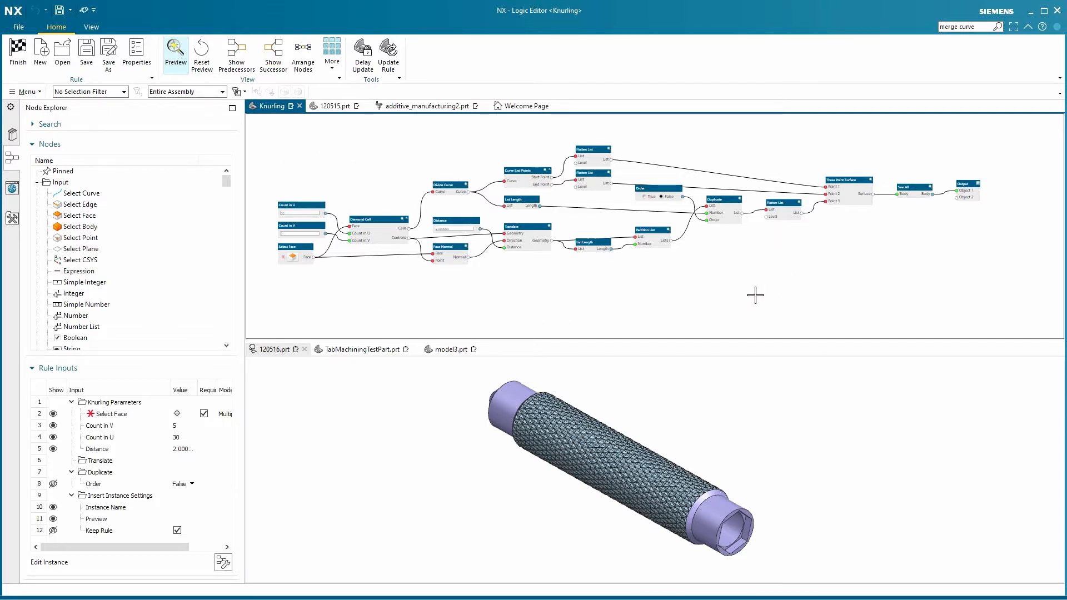
mouse_move(714, 436)
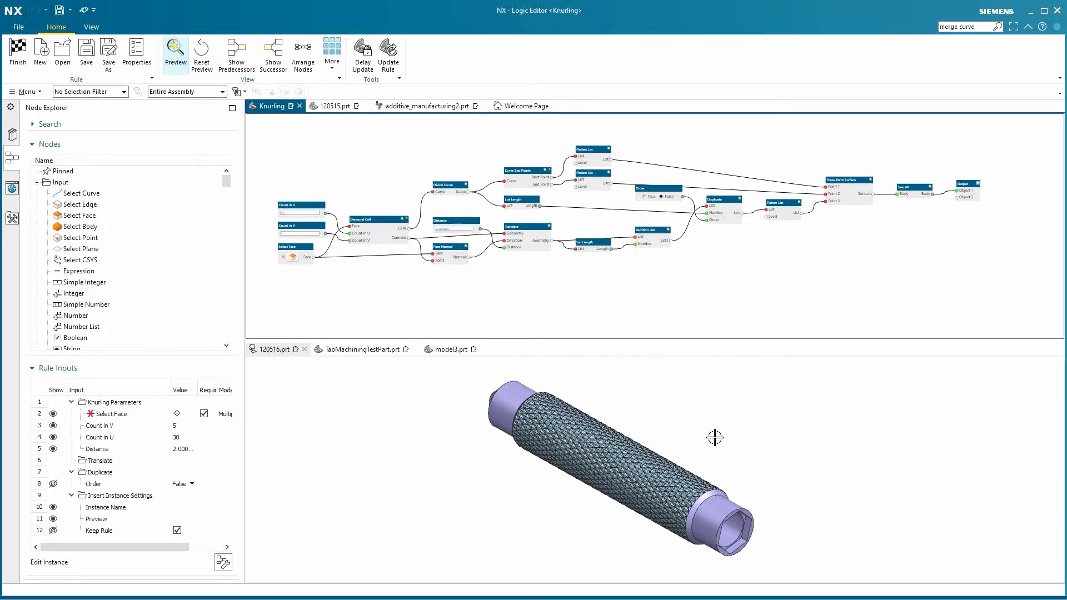
mouse_move(604, 276)
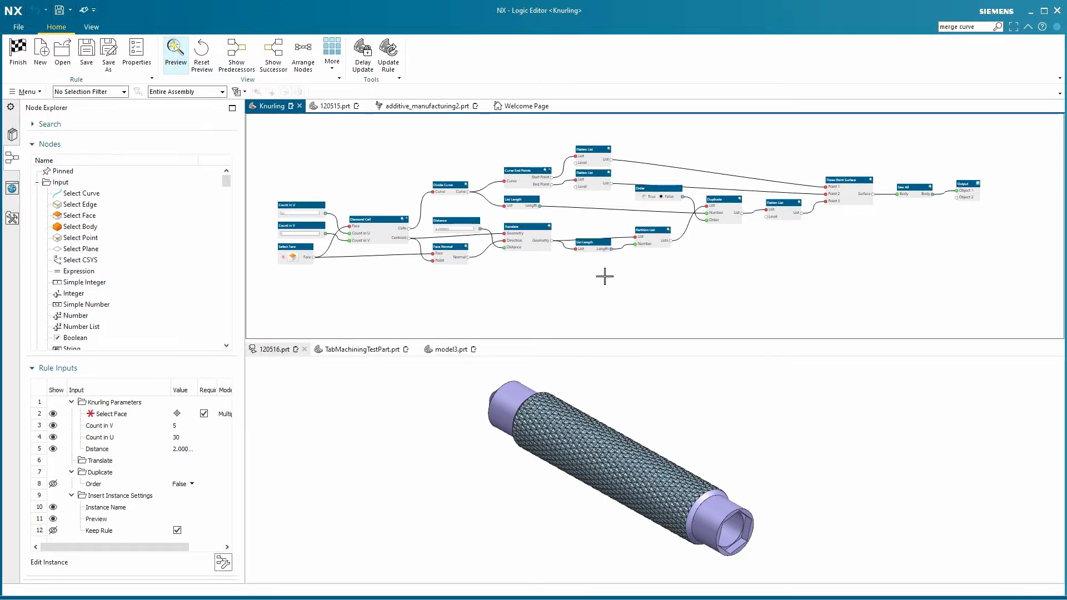
mouse_move(554, 303)
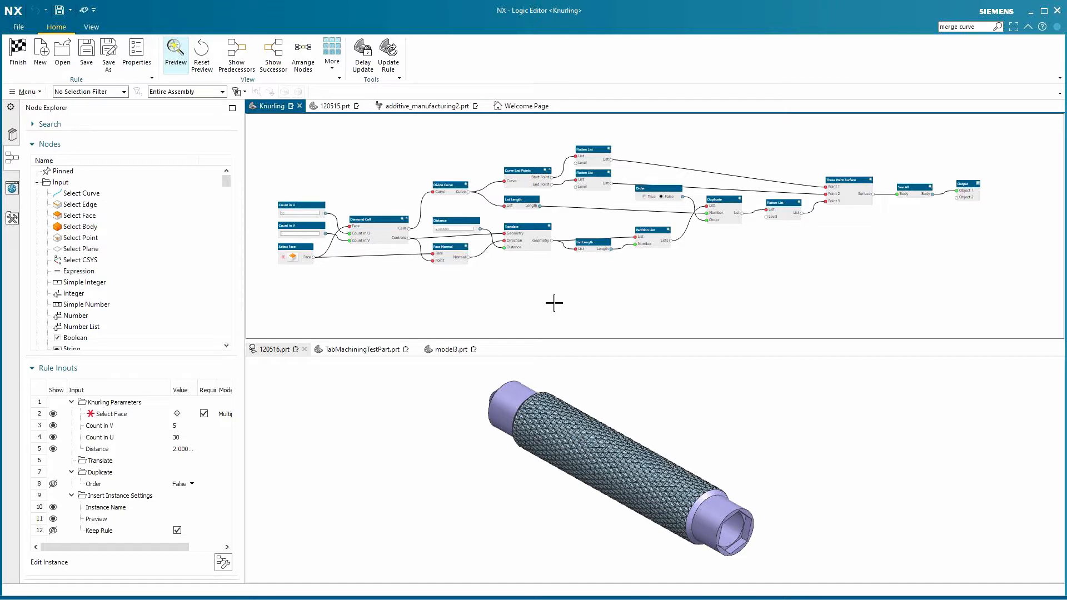
mouse_move(983, 184)
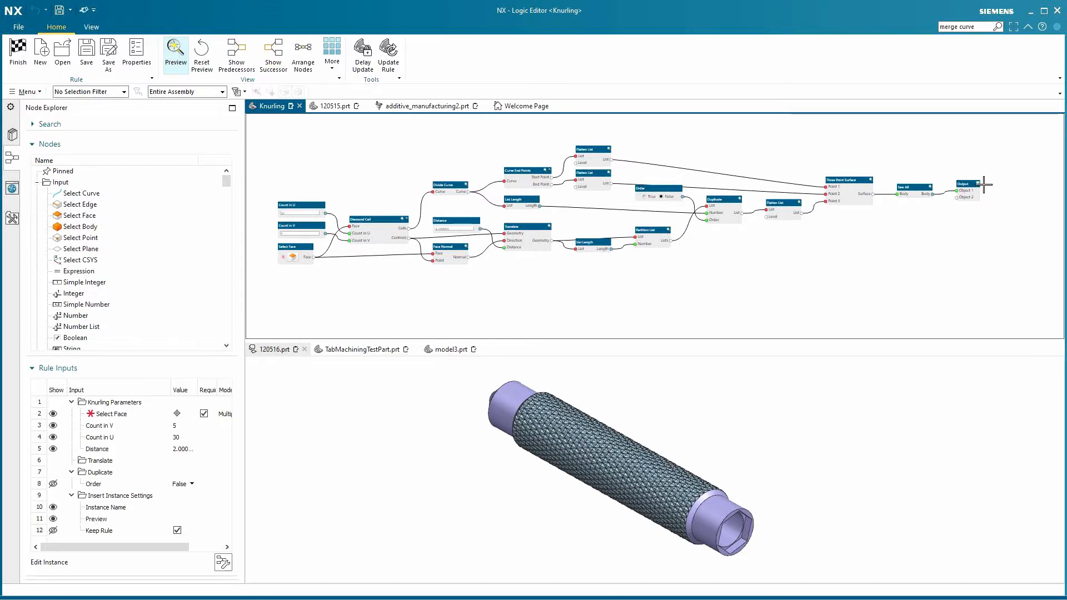
mouse_move(860, 300)
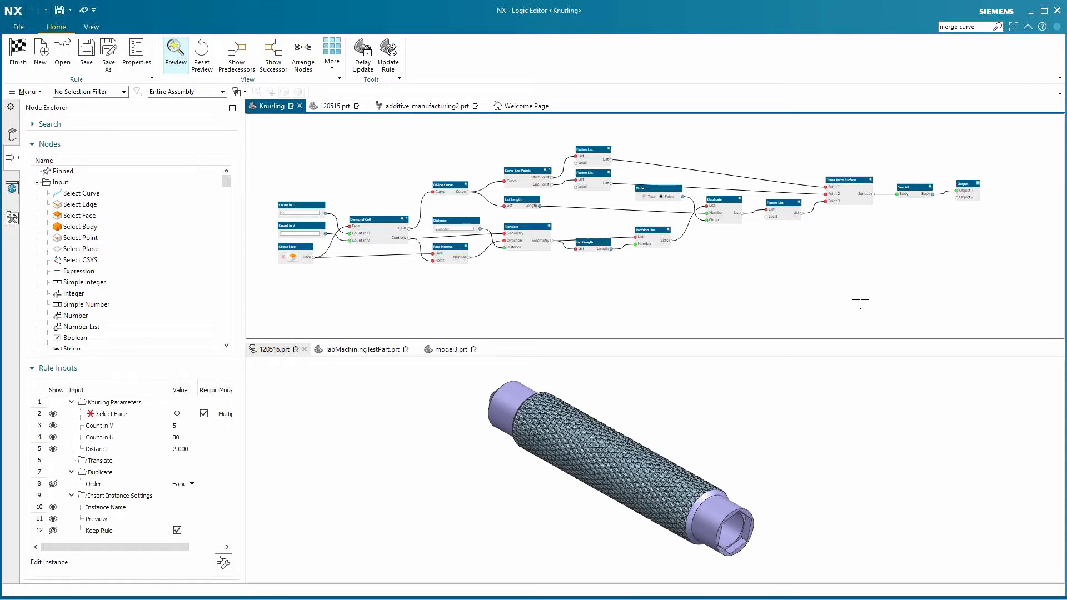
mouse_move(804, 376)
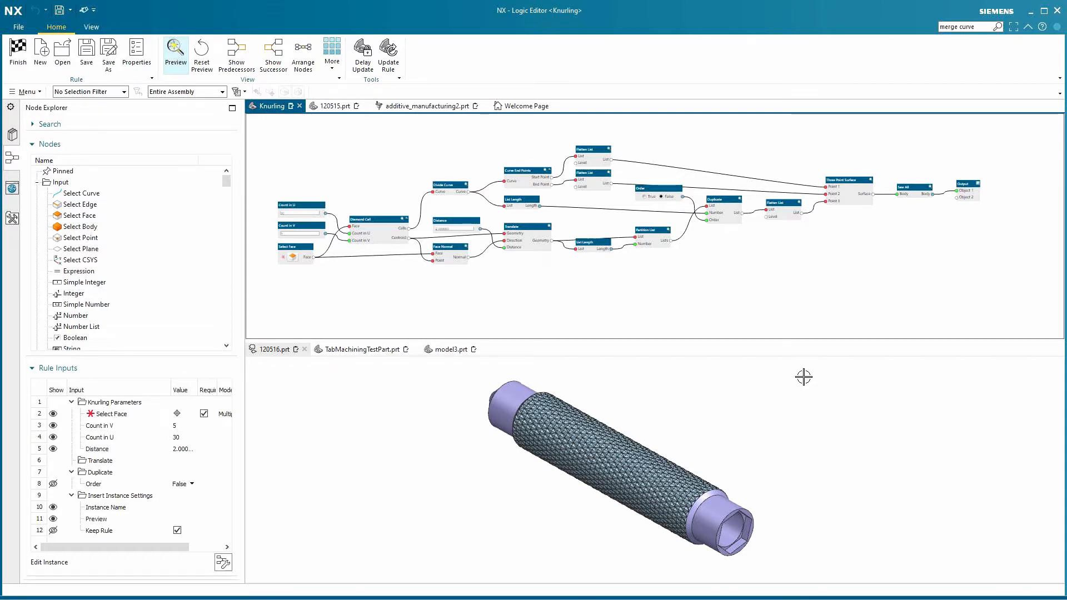
mouse_move(860, 409)
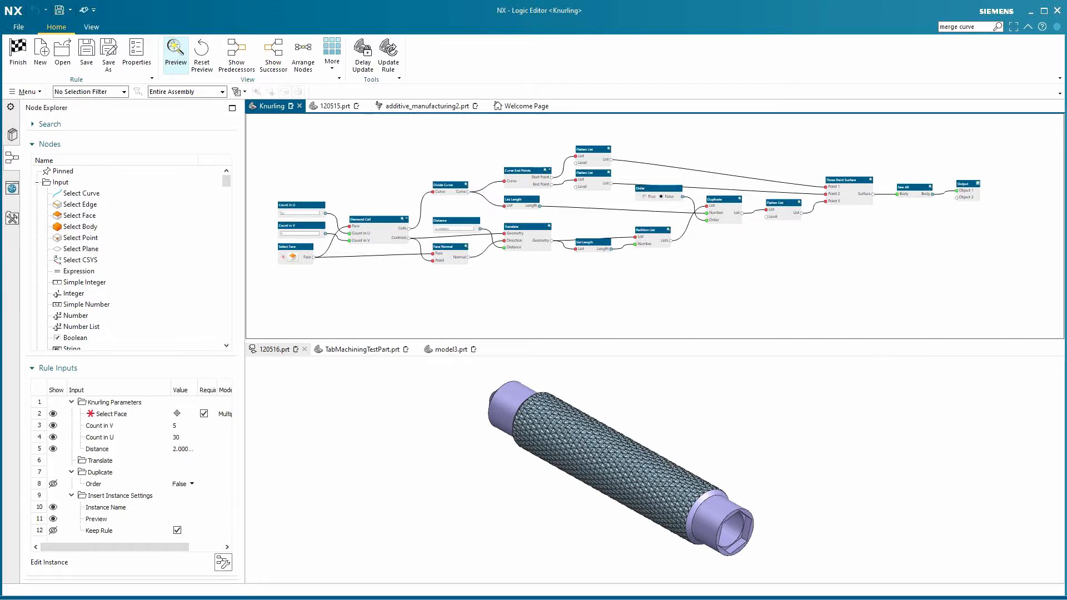
Add a Hose along the U-shaped curve in 120515.prt with 150 divisions, diameters 16 and 20.
click(568, 106)
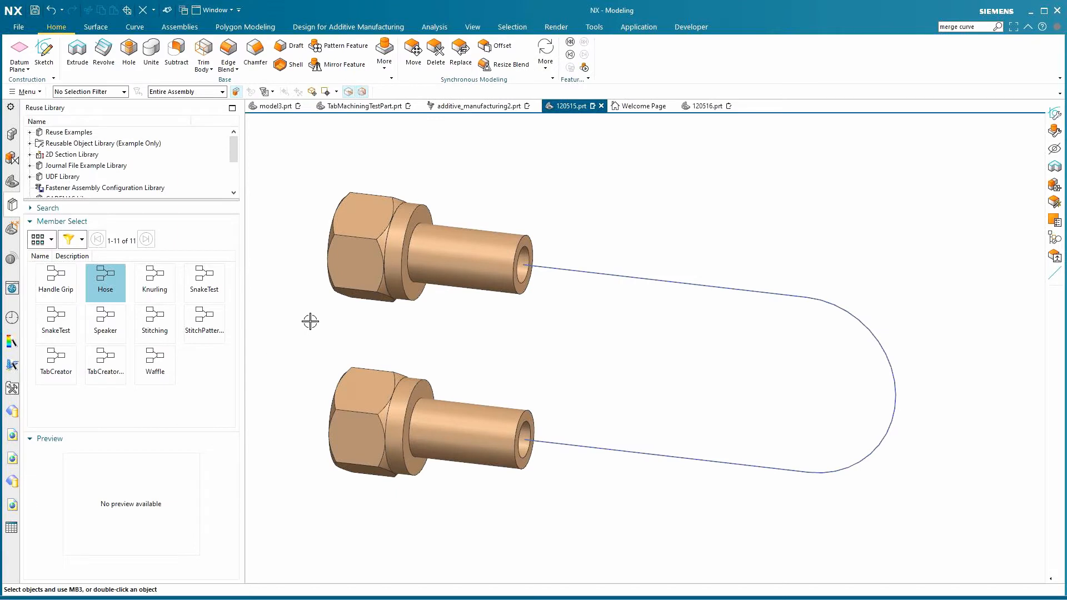
drag(105, 282, 343, 265)
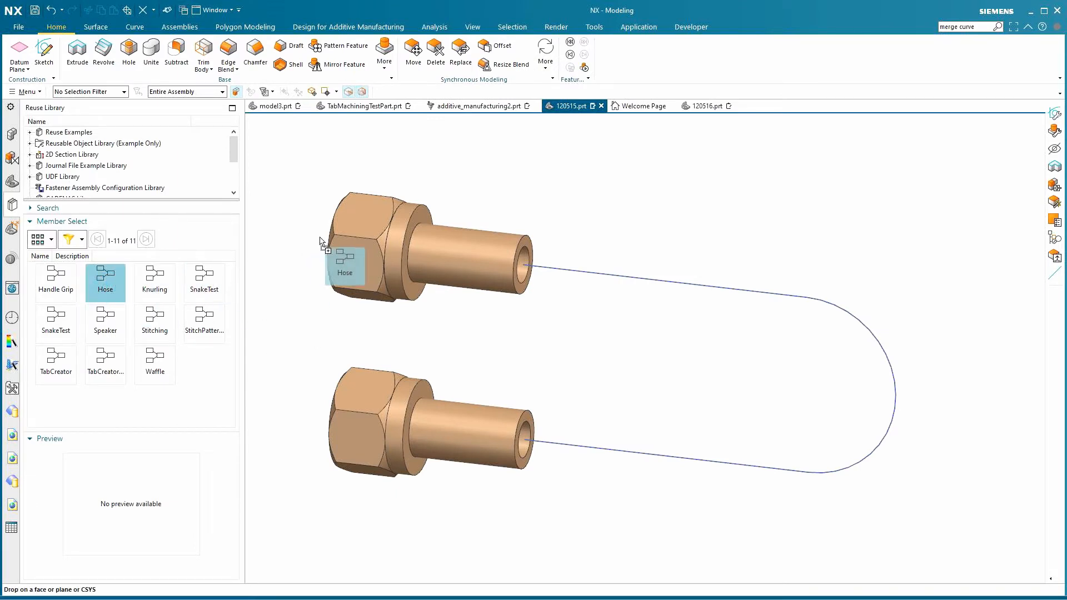
double_click(105, 278)
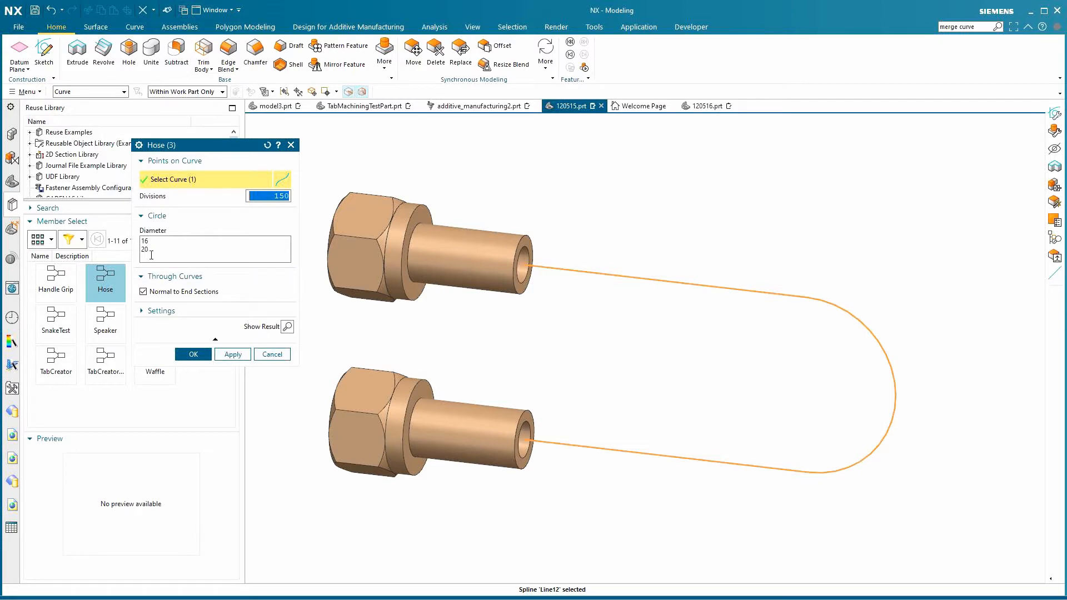
mouse_move(286, 227)
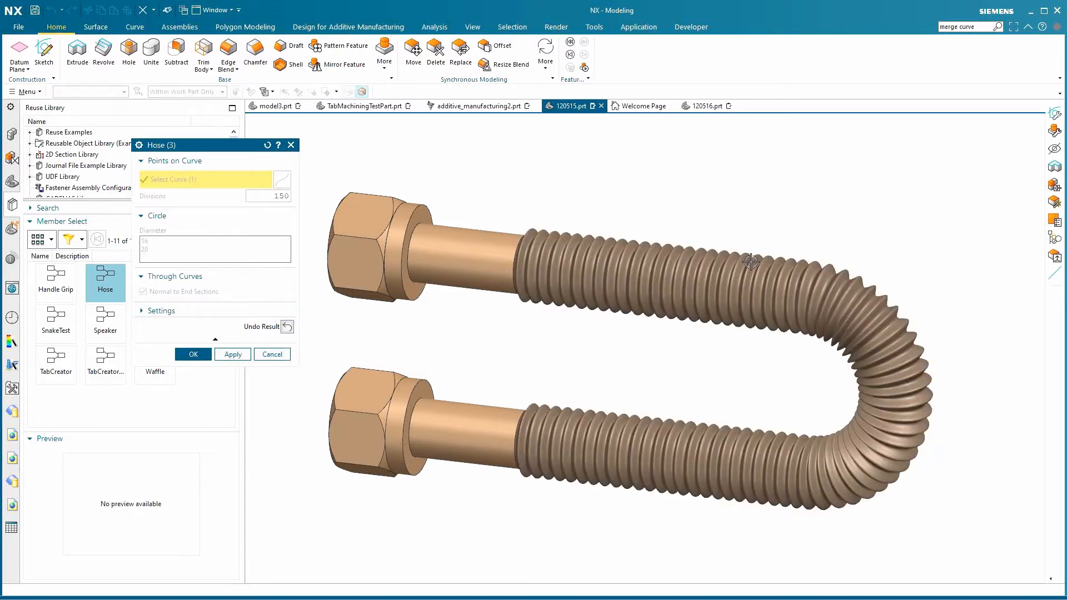
click(193, 354)
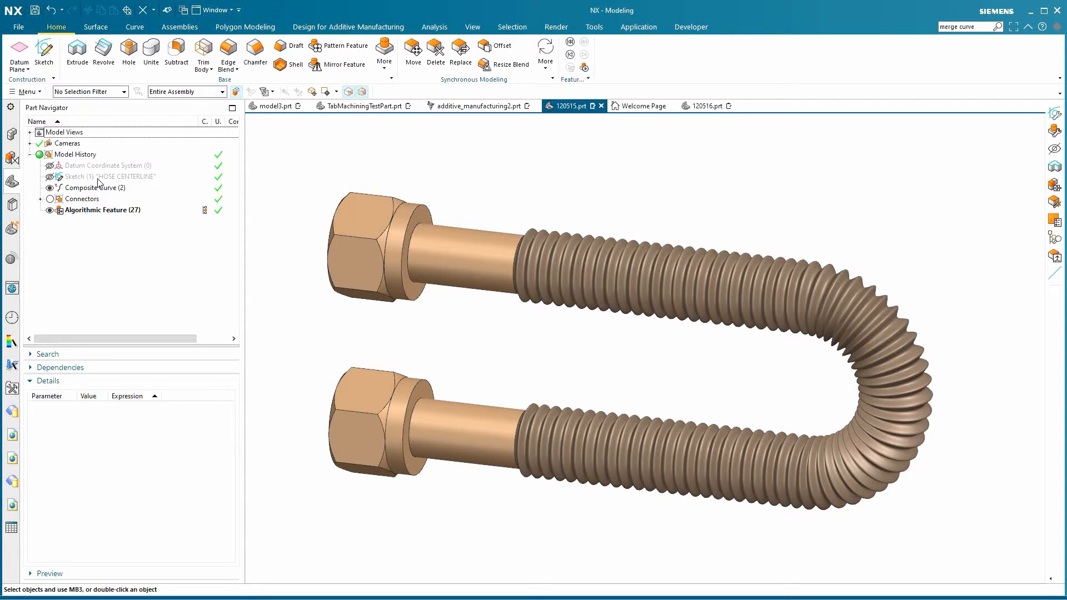
Change the HOSE CENTERLINE sketch's vertical dimension expression from 50 to 100.
click(110, 176)
text(1)
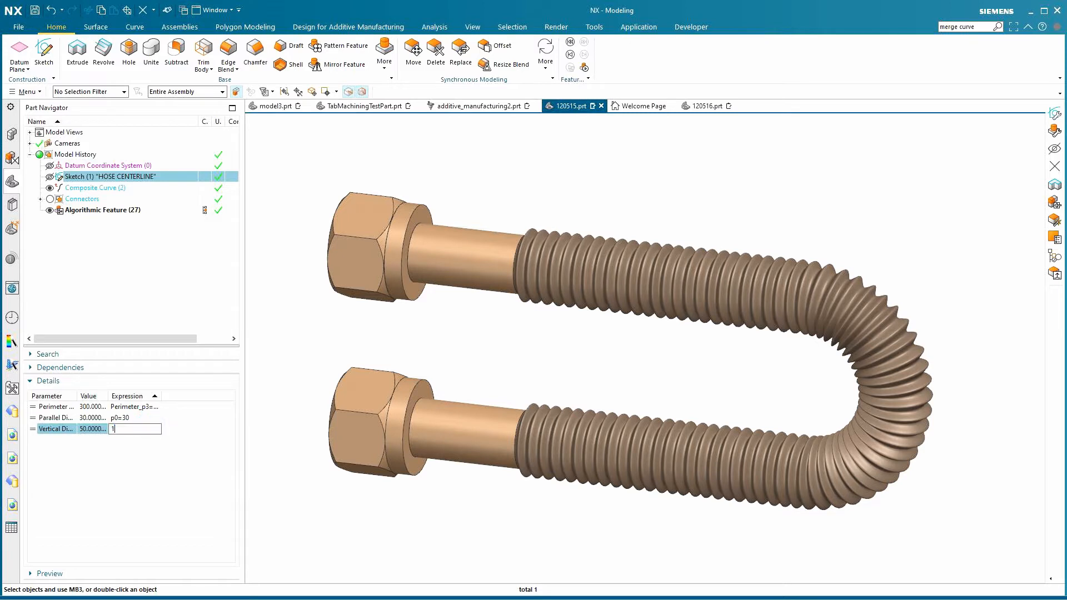
text(00)
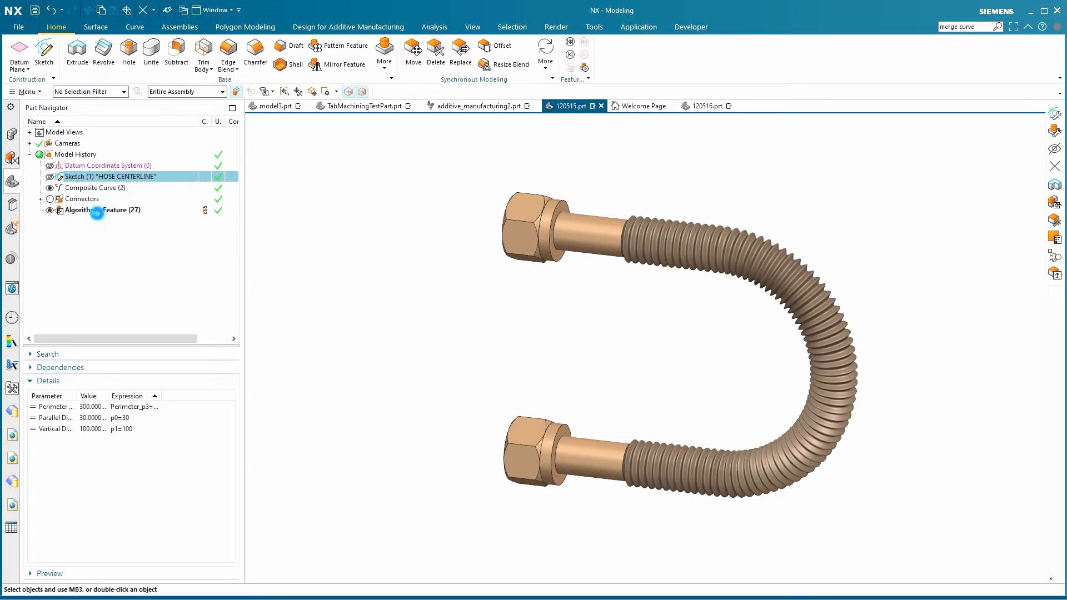
Regenerate the hose feature with diameter values 20 and 100 divisions.
double_click(102, 210)
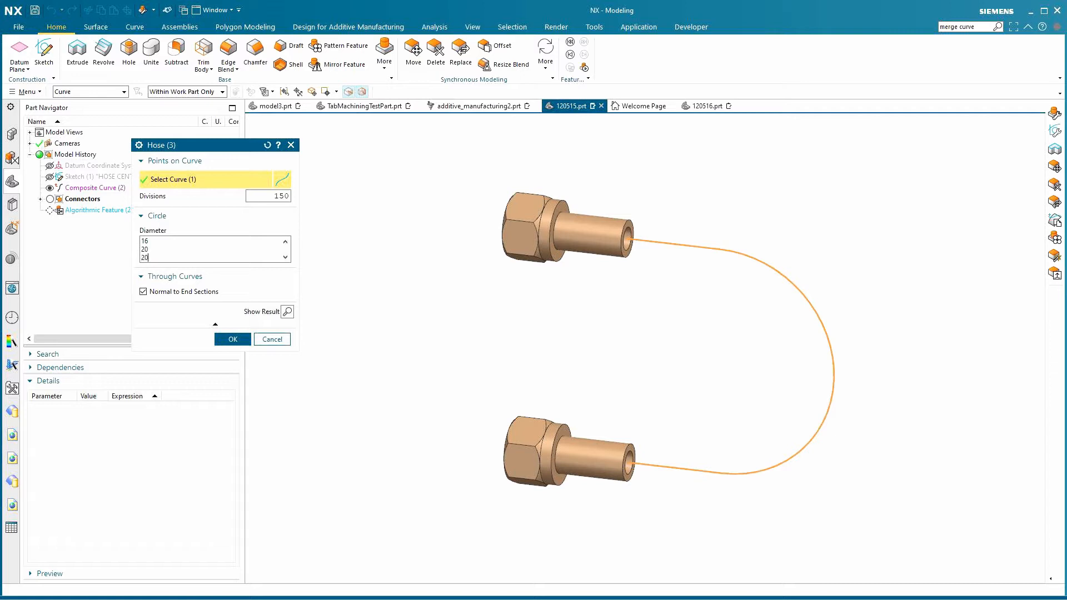
text(20)
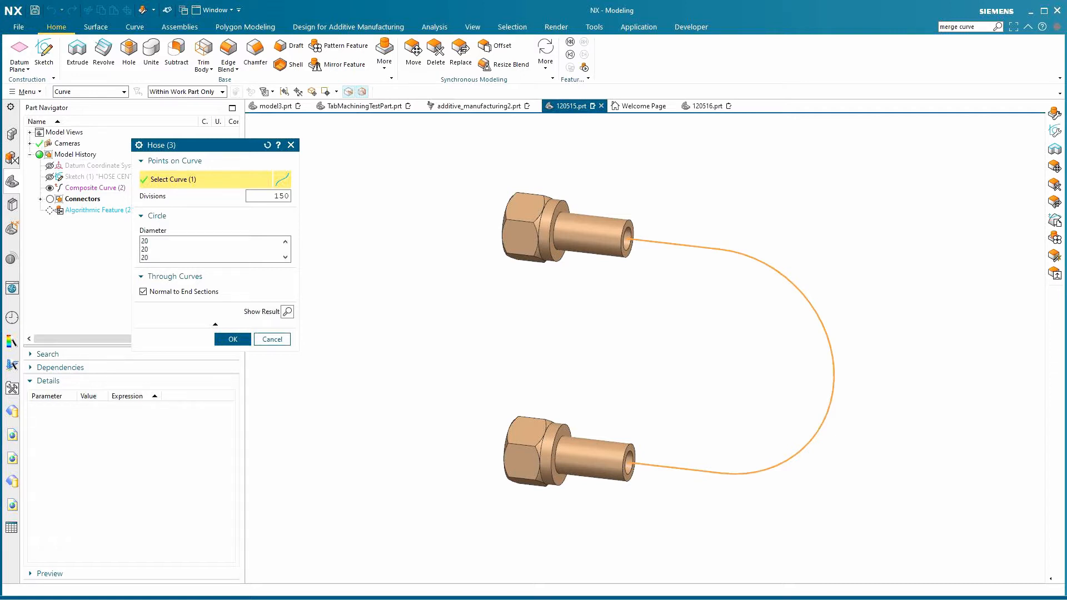
mouse_move(270, 221)
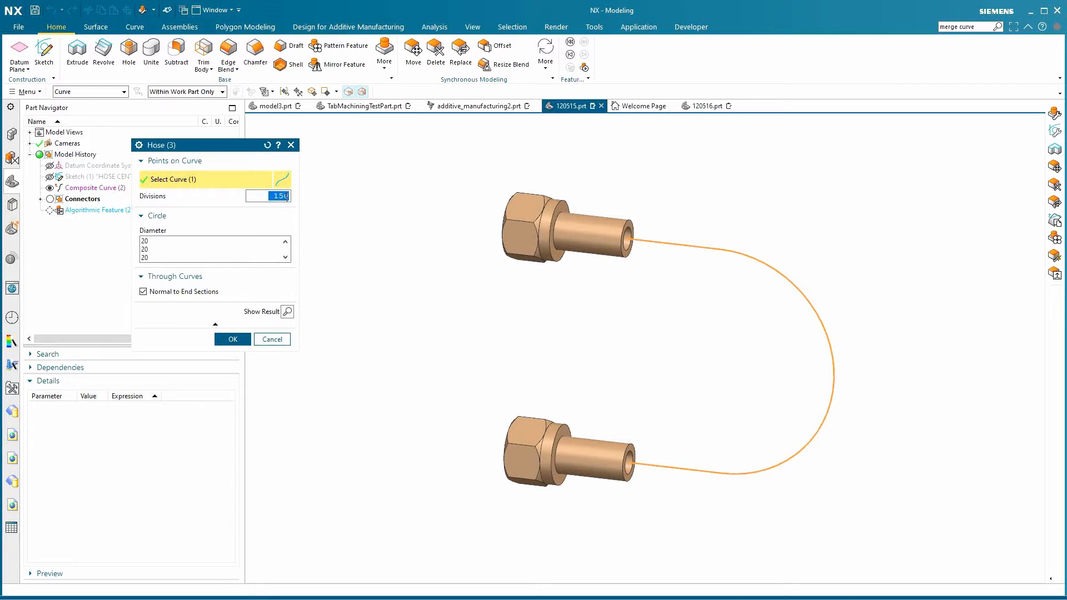
text(100)
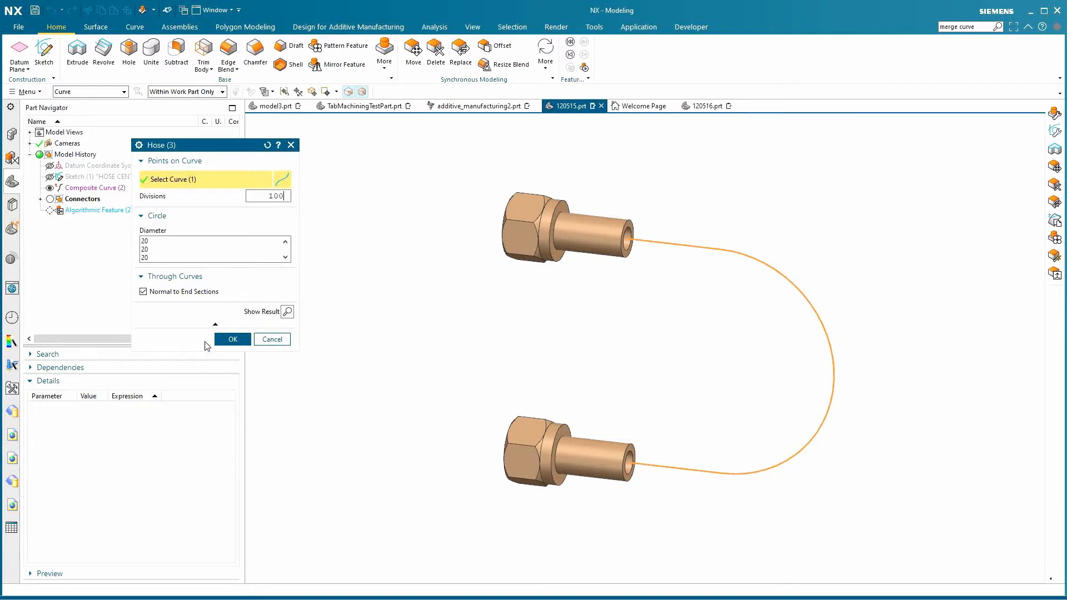
click(232, 339)
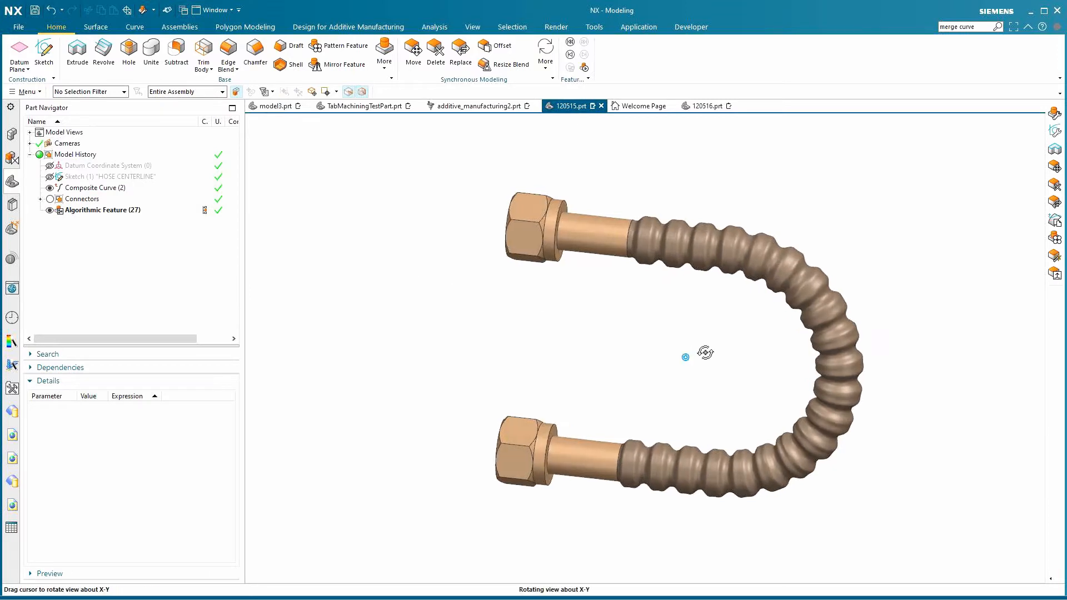
Orbit around the coarser hose, then move to the tab machining part.
drag(705, 354, 691, 344)
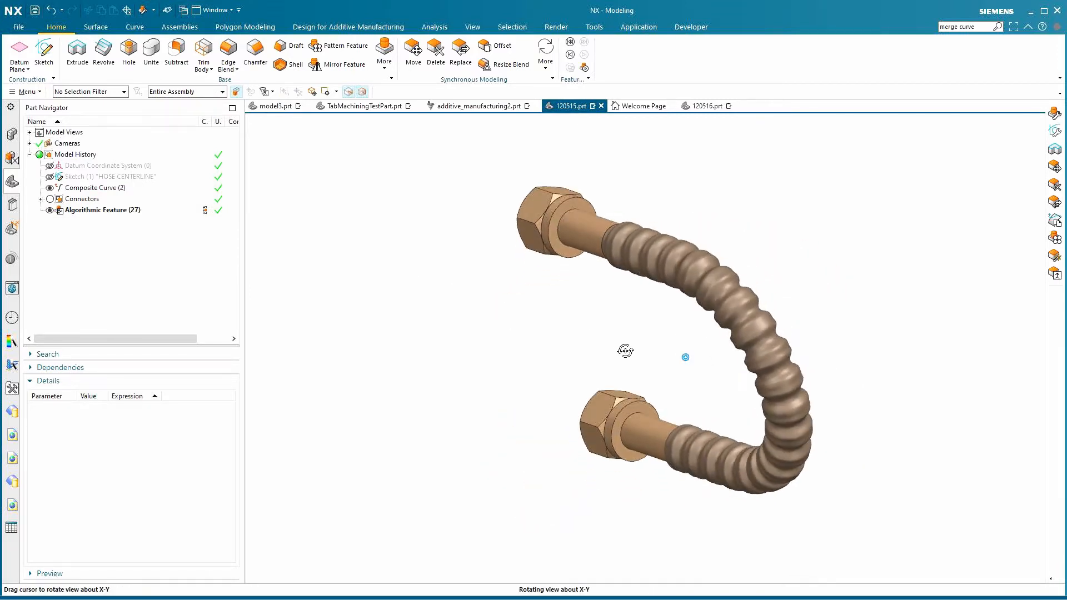
drag(625, 350, 667, 330)
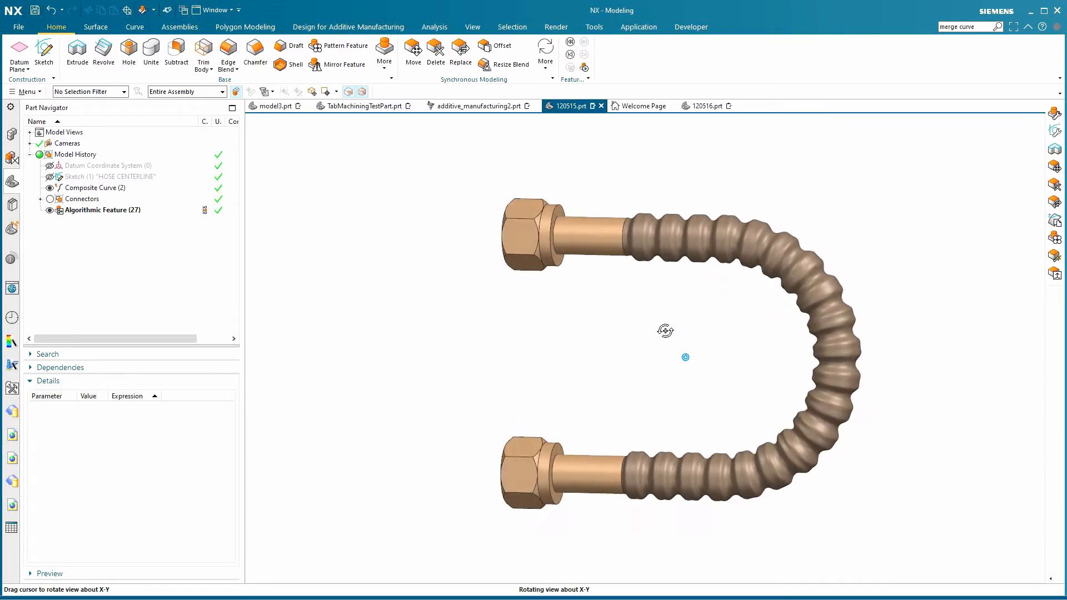
drag(685, 357, 660, 331)
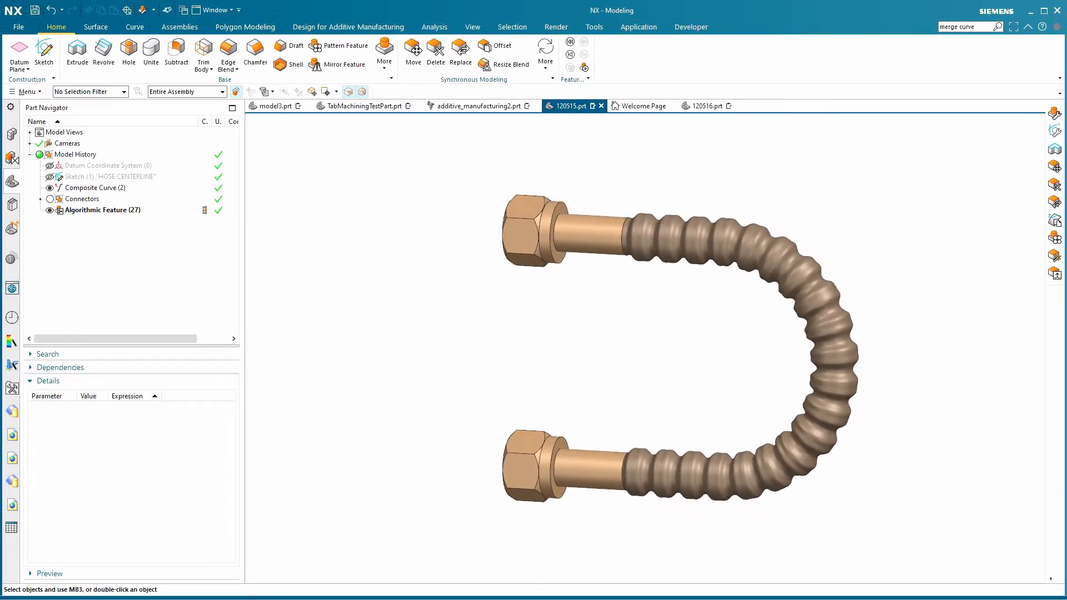
click(360, 106)
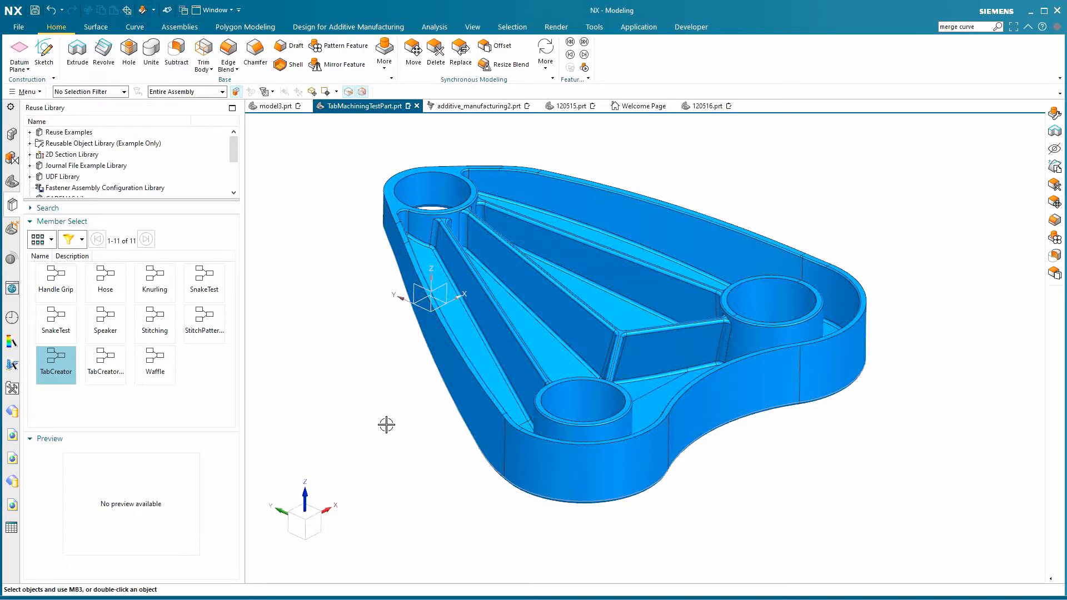
mouse_move(388, 422)
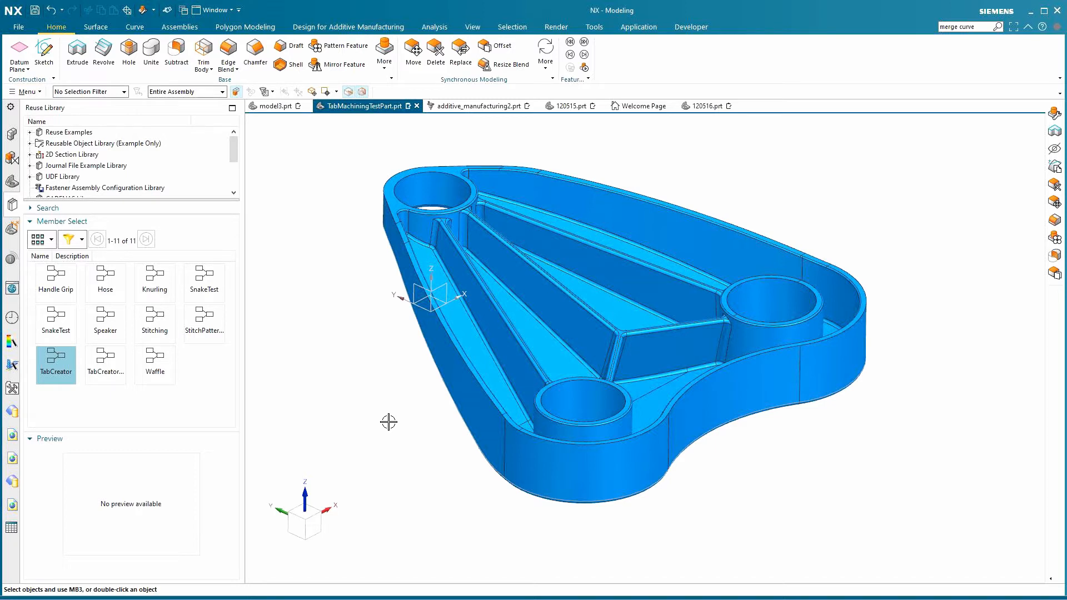
mouse_move(461, 466)
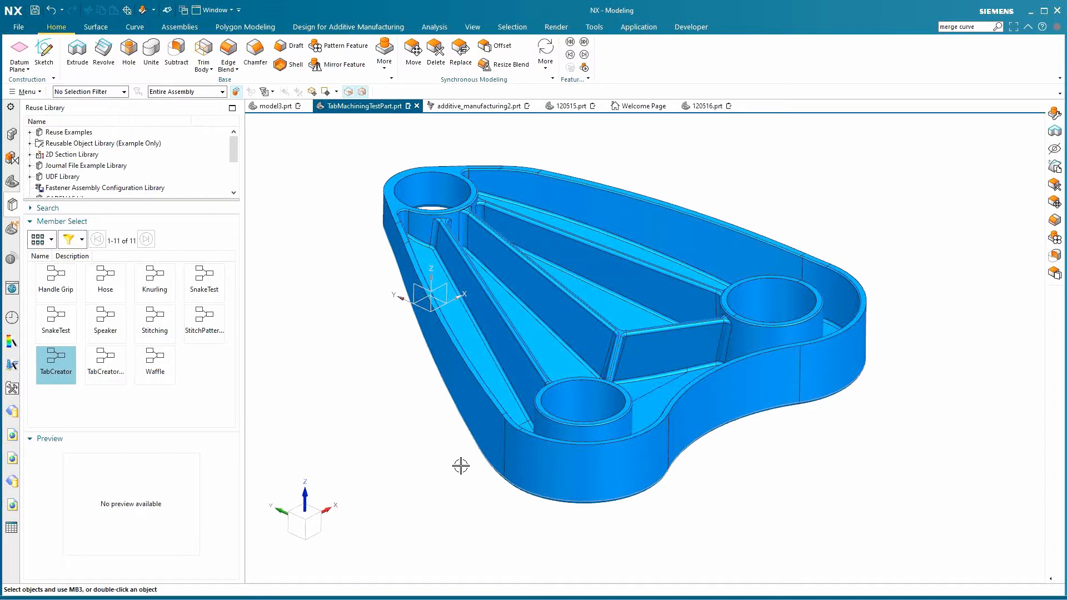
Zoom into TabMachiningTestPart.prt with TabCreator shown in the Reuse Library.
scroll(down, 3)
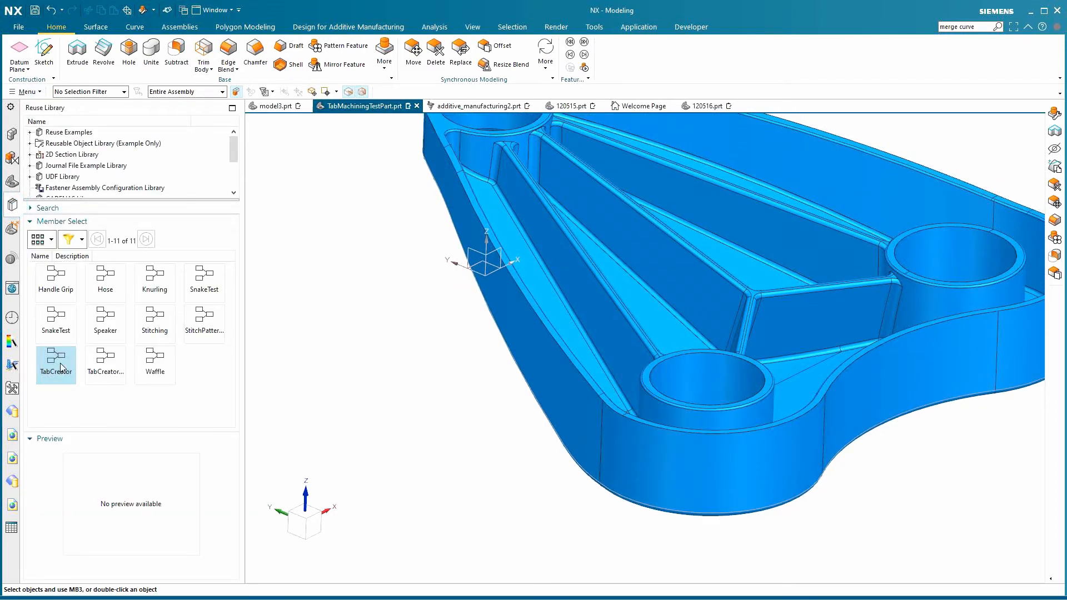
Preview TabCreator tabs oriented to the datum CSYS with part side and Z offsets of 0.
double_click(56, 364)
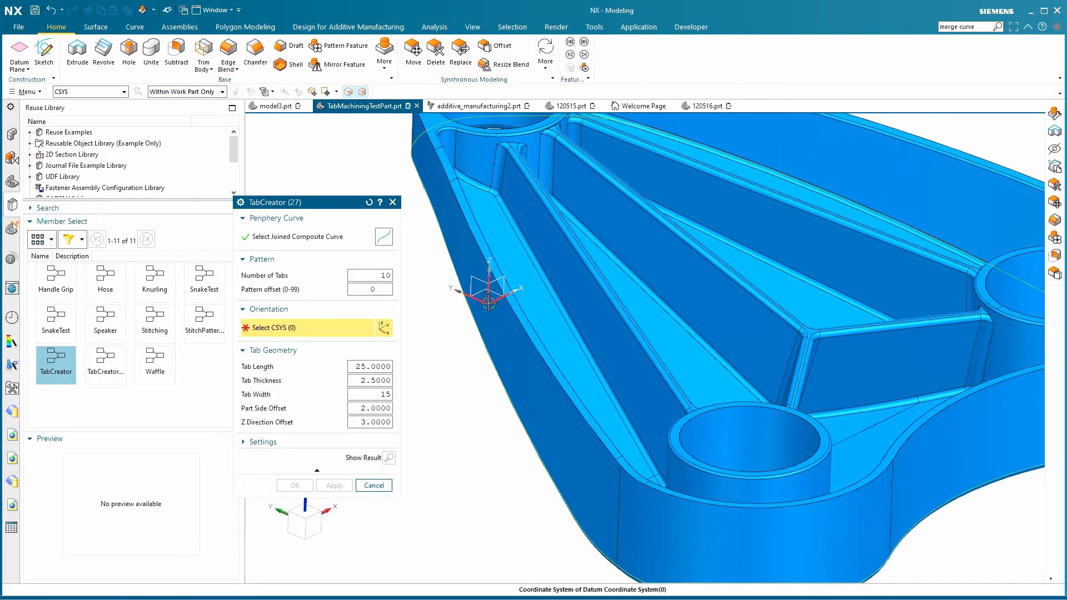
click(487, 285)
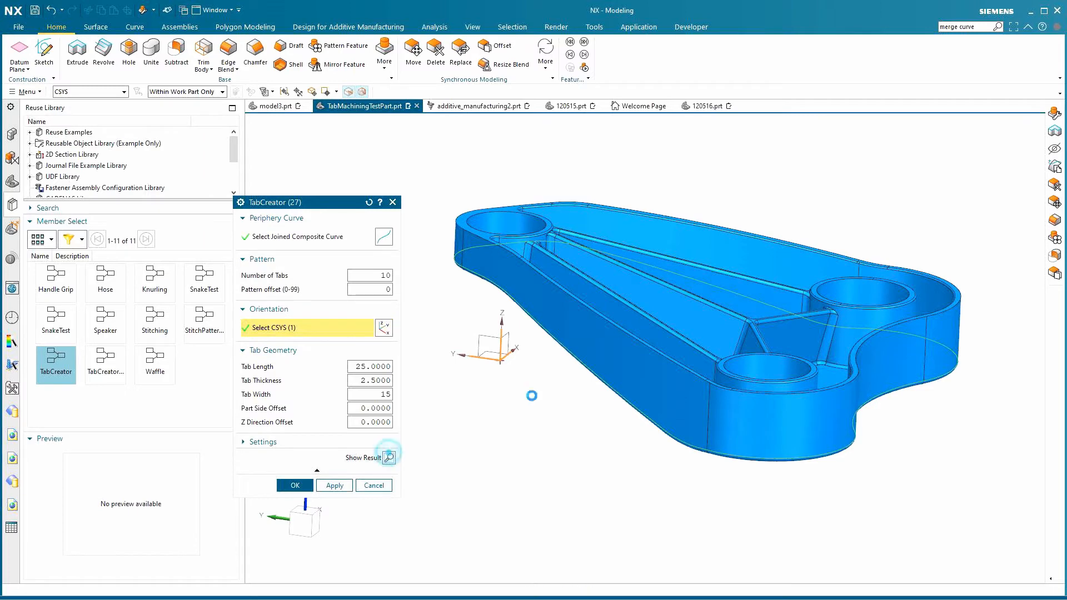
click(389, 457)
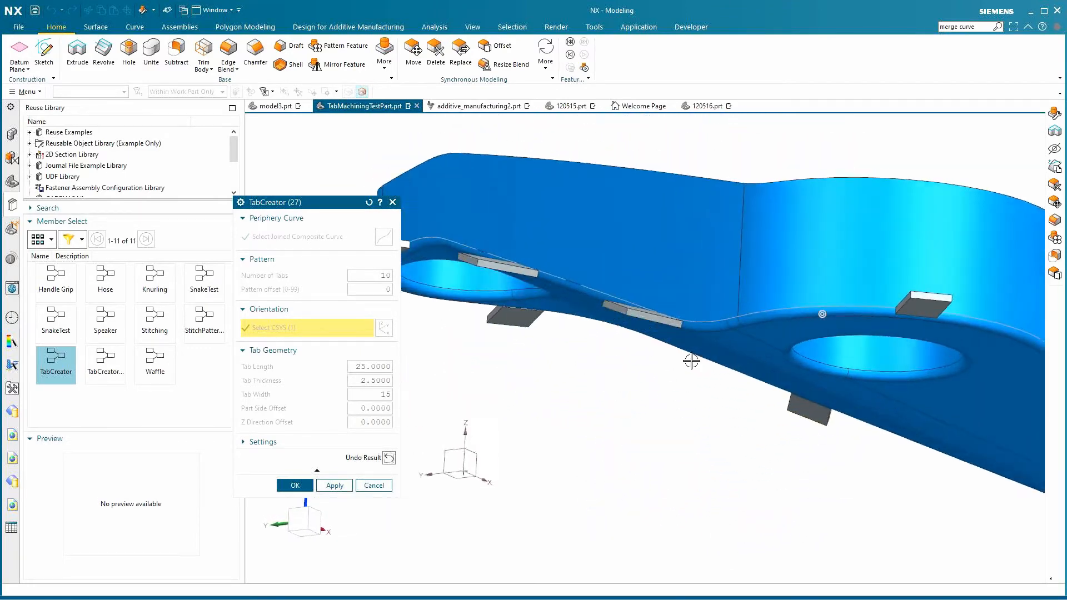
Inspect and clear the tab preview, then set part side offset 2 and Z offset 3.
drag(690, 361, 524, 309)
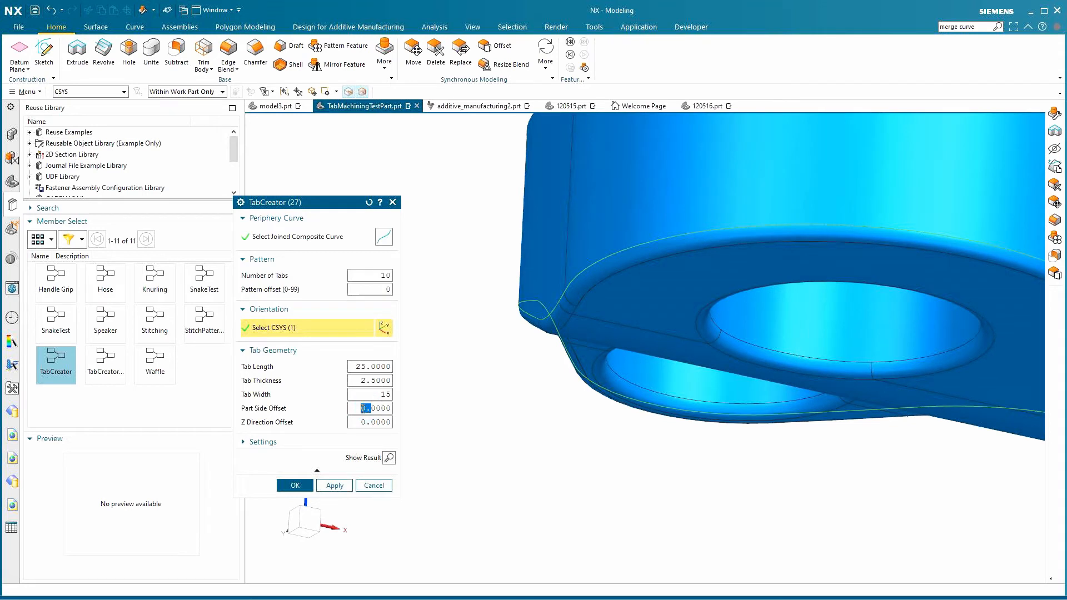
click(367, 408)
text(2.0000)
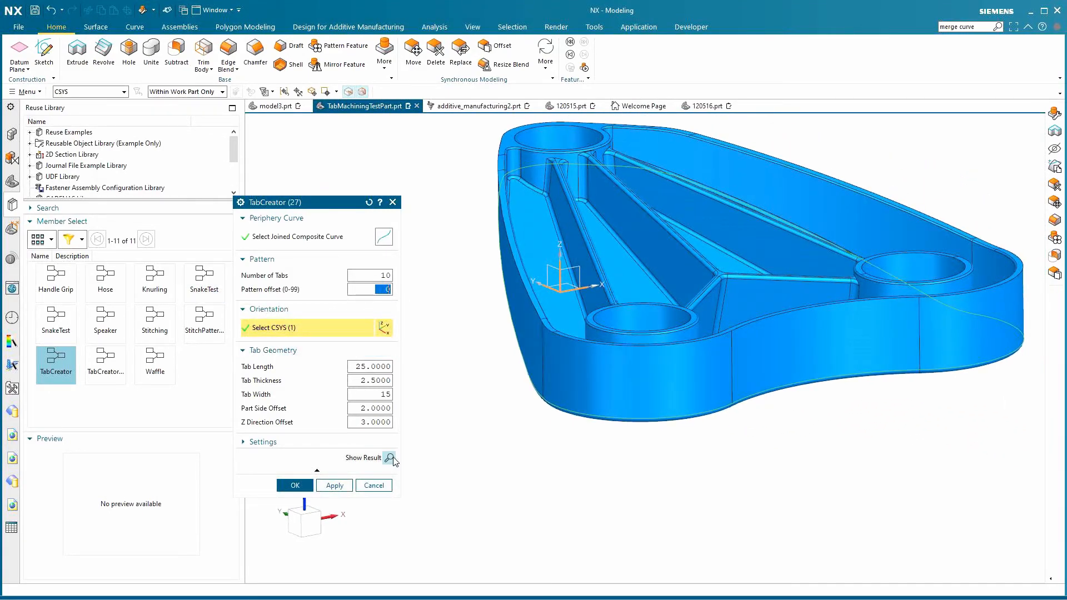
Preview the tabs with pattern offset 50, then create the ten tabs.
click(390, 458)
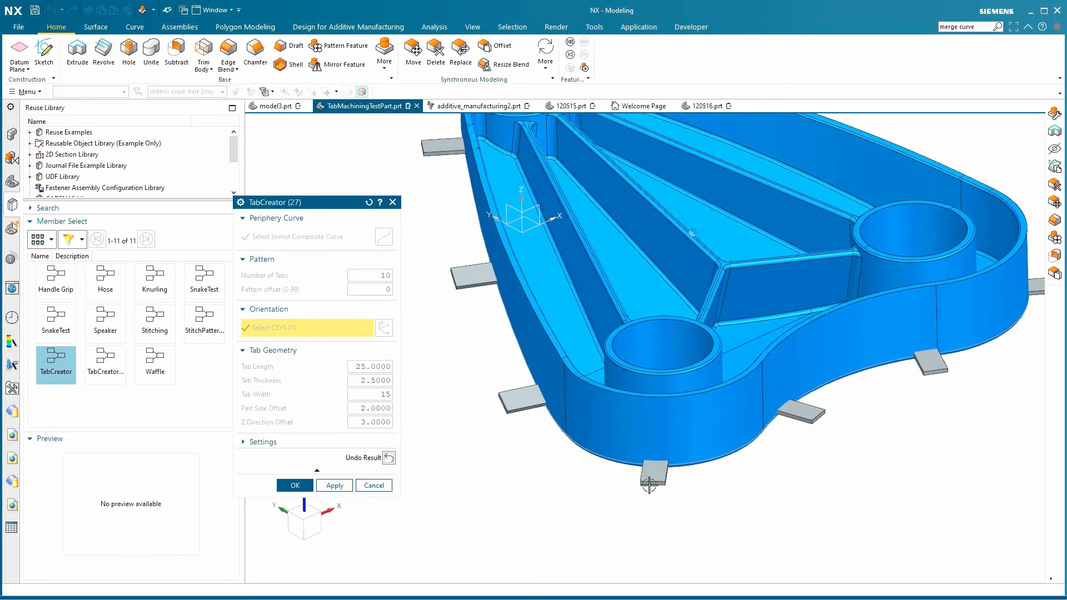
click(389, 457)
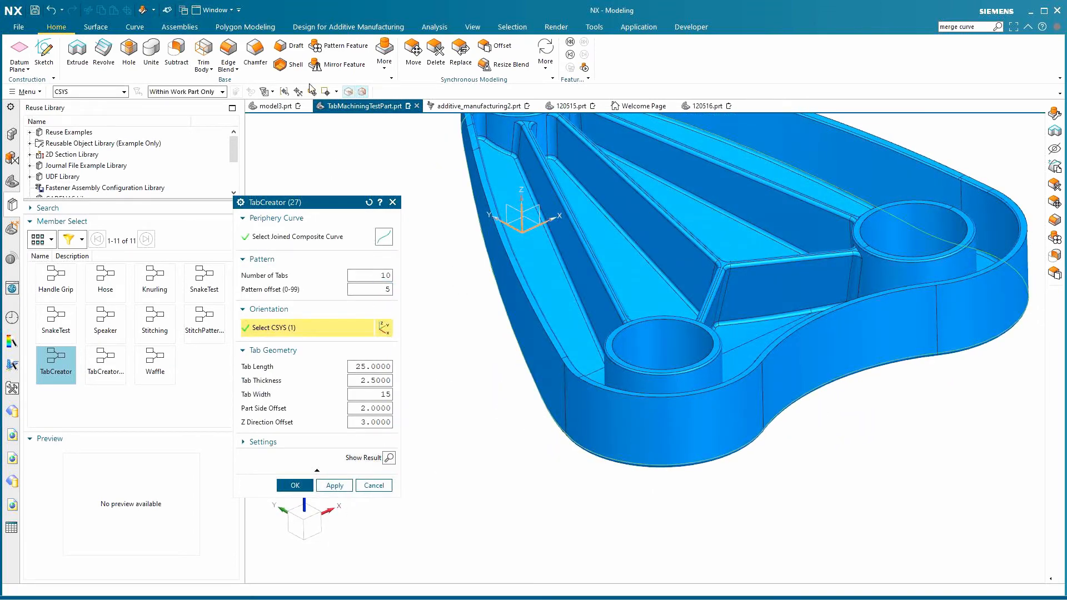
click(391, 458)
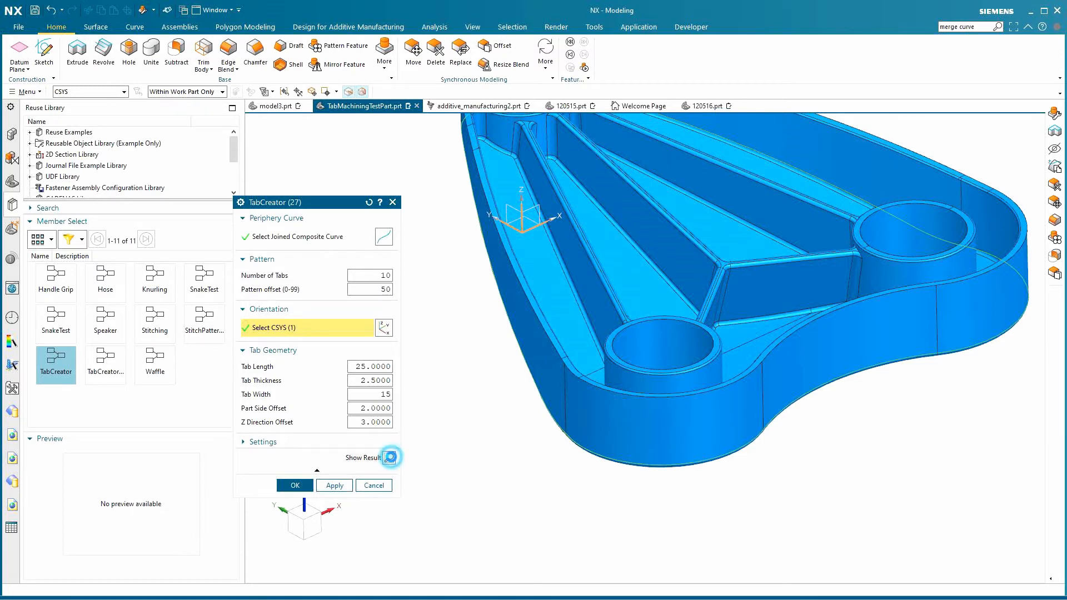
click(389, 457)
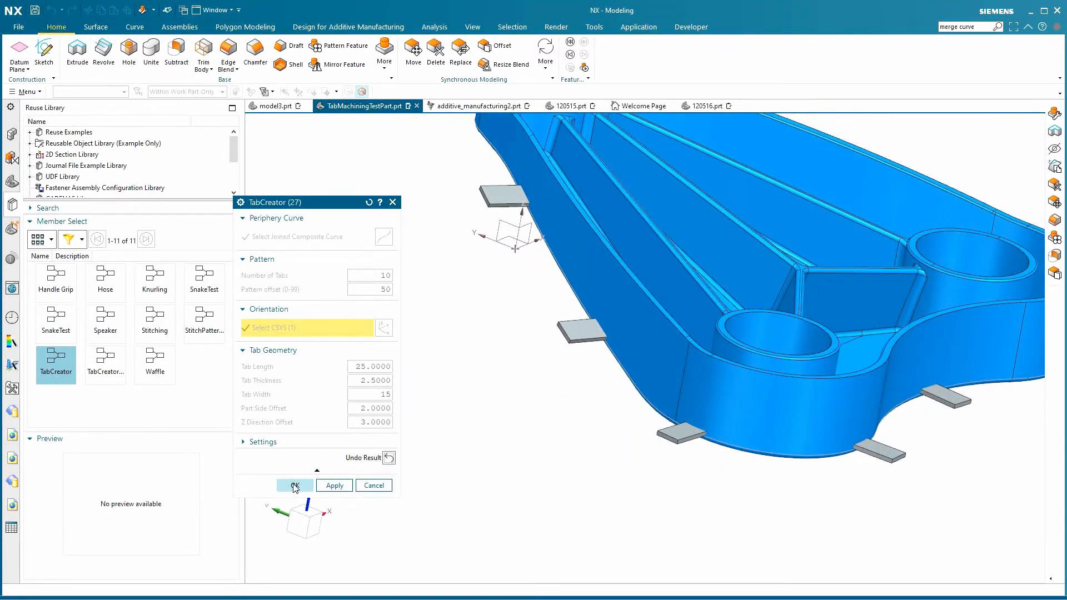
click(294, 485)
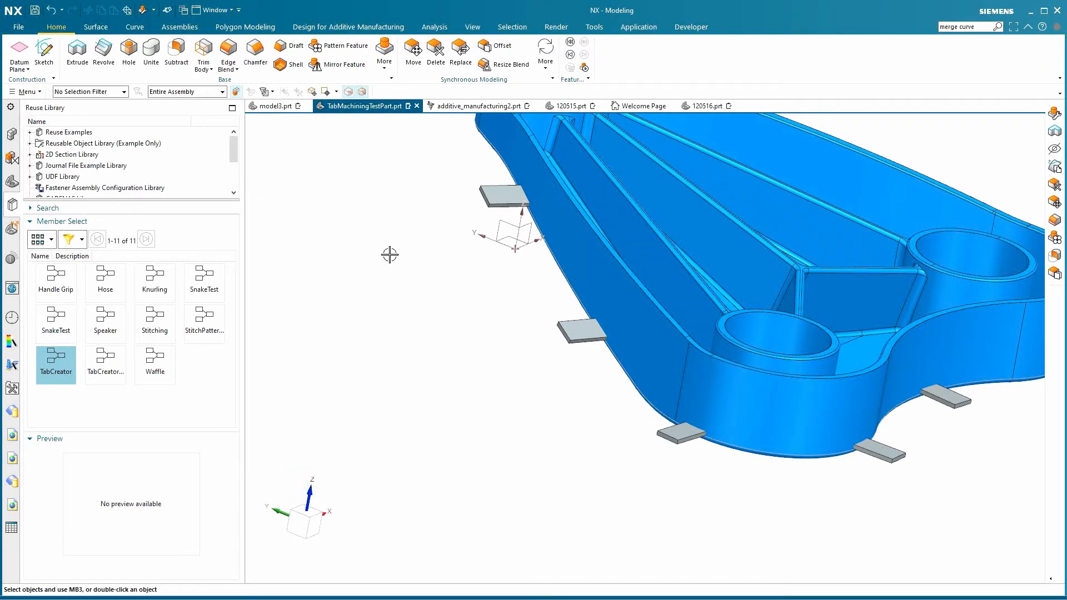
Reopen Algorithmic Feature (57) and re-pick the datum CSYS as the tab orientation.
click(12, 135)
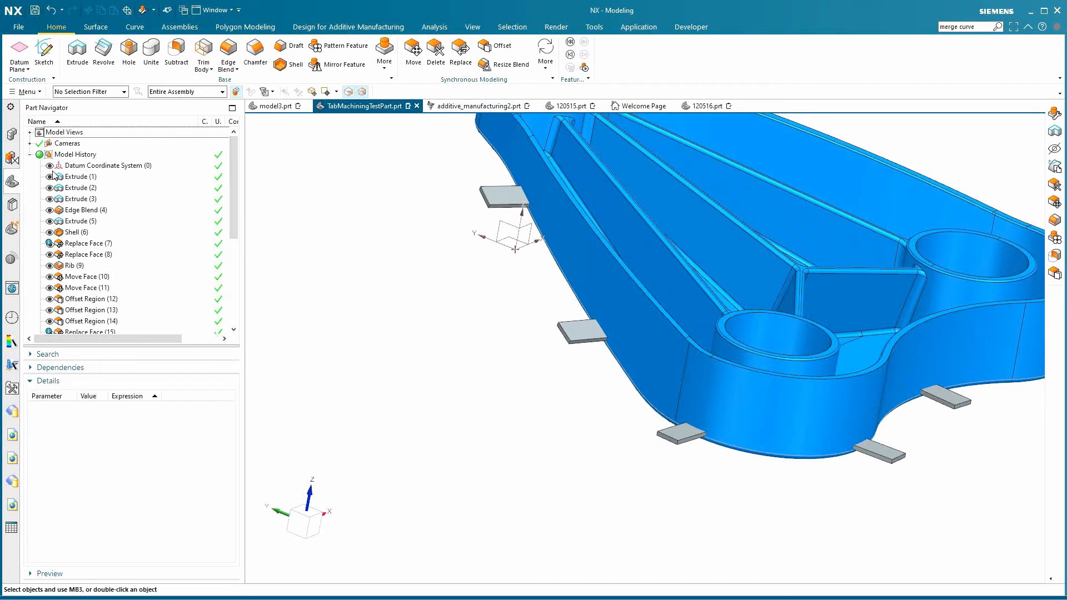
scroll(down, 3)
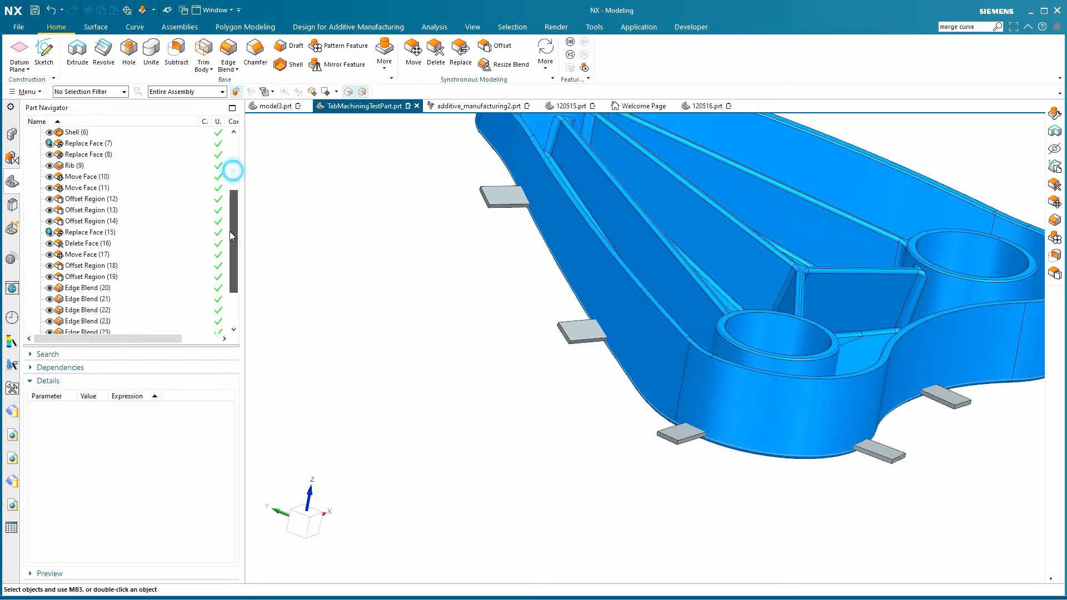
scroll(down, 3)
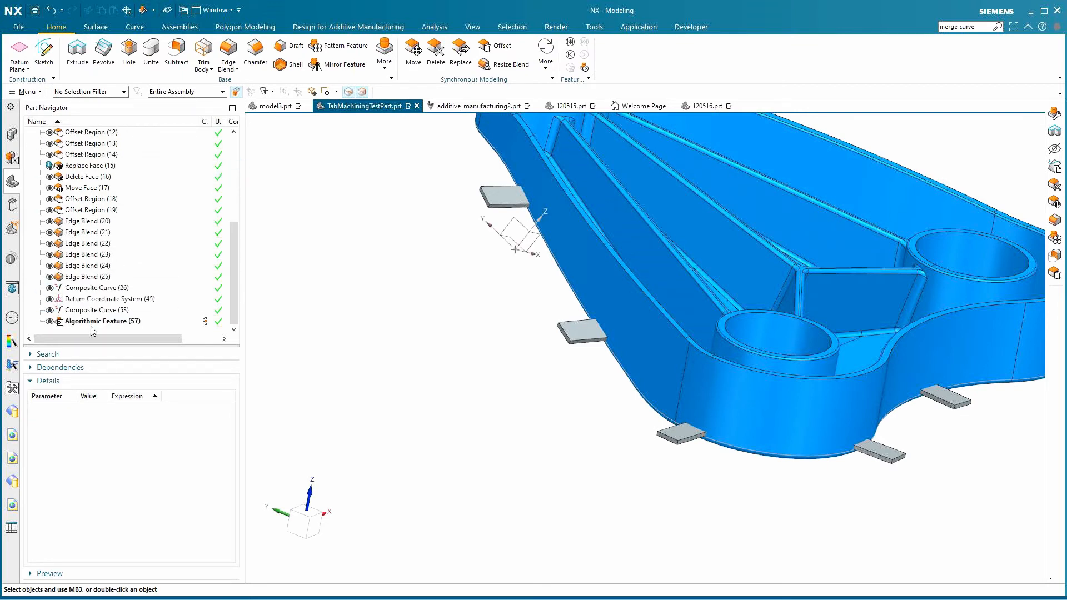
double_click(103, 321)
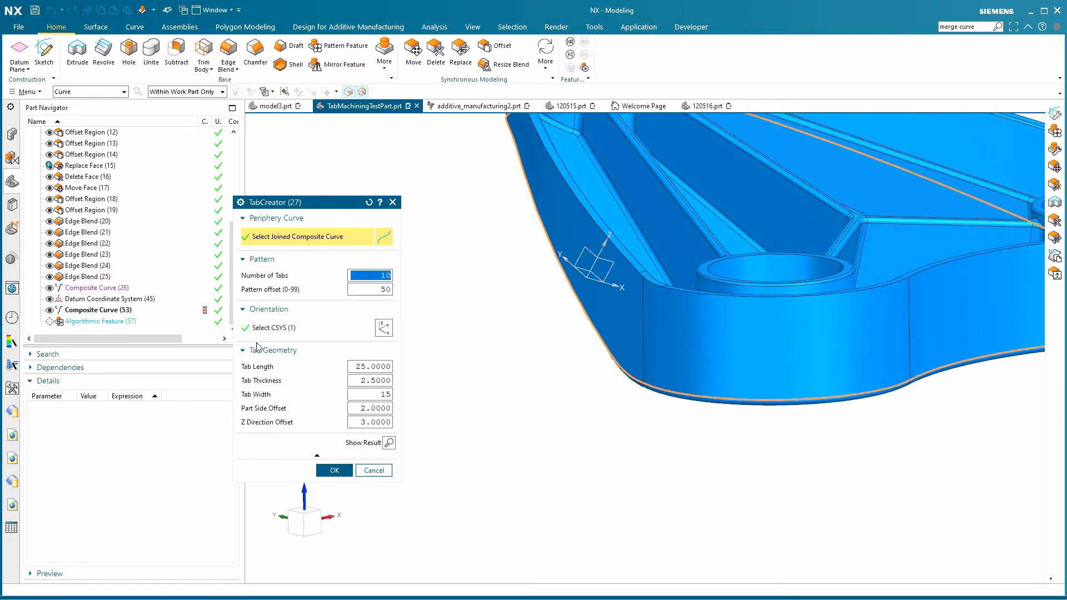
click(282, 91)
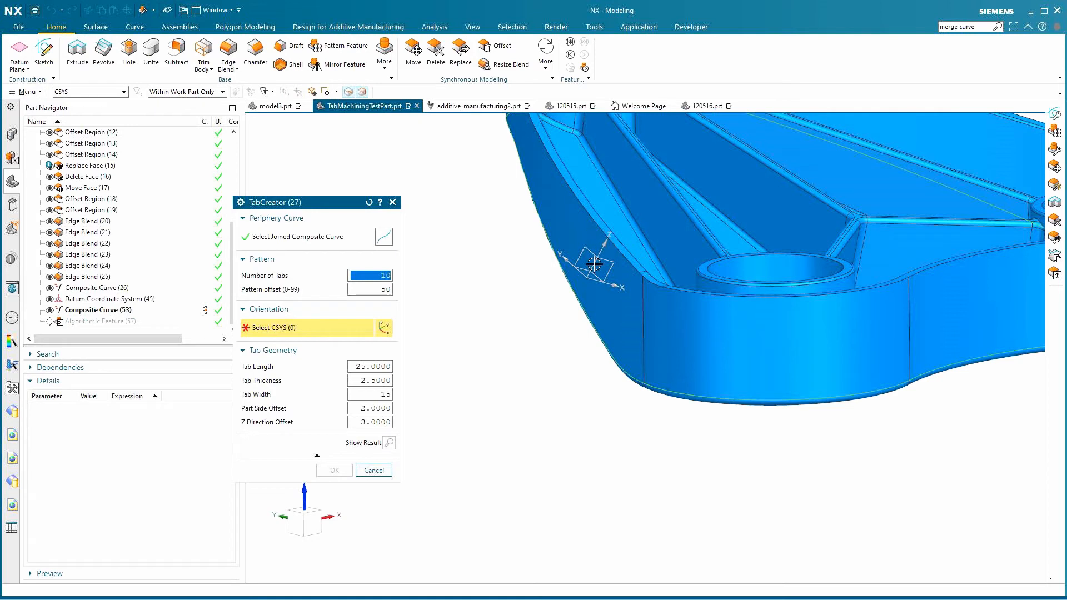
click(593, 264)
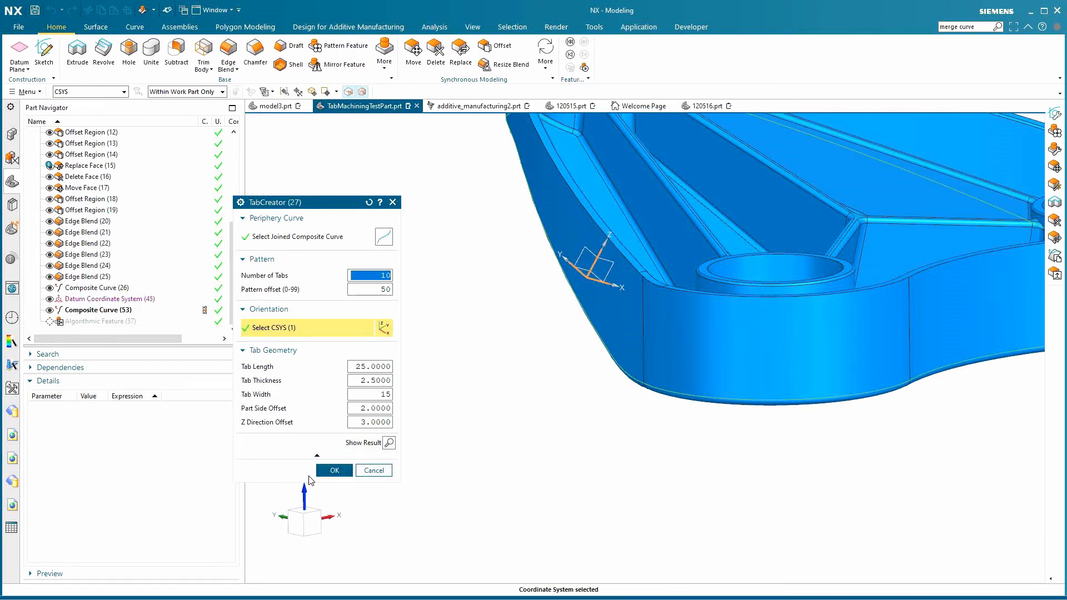
click(388, 443)
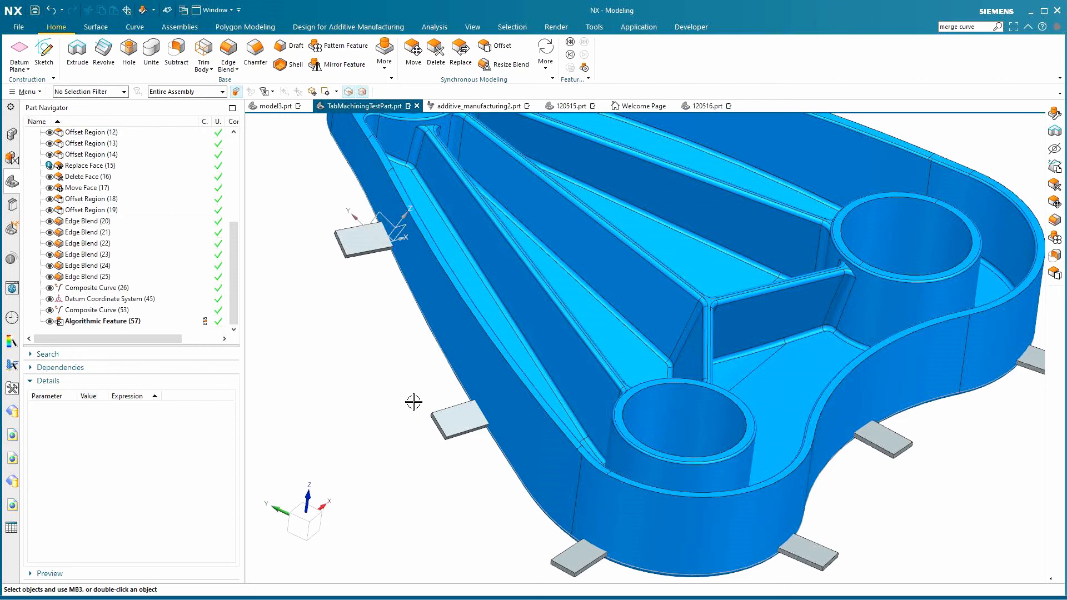
mouse_move(230, 224)
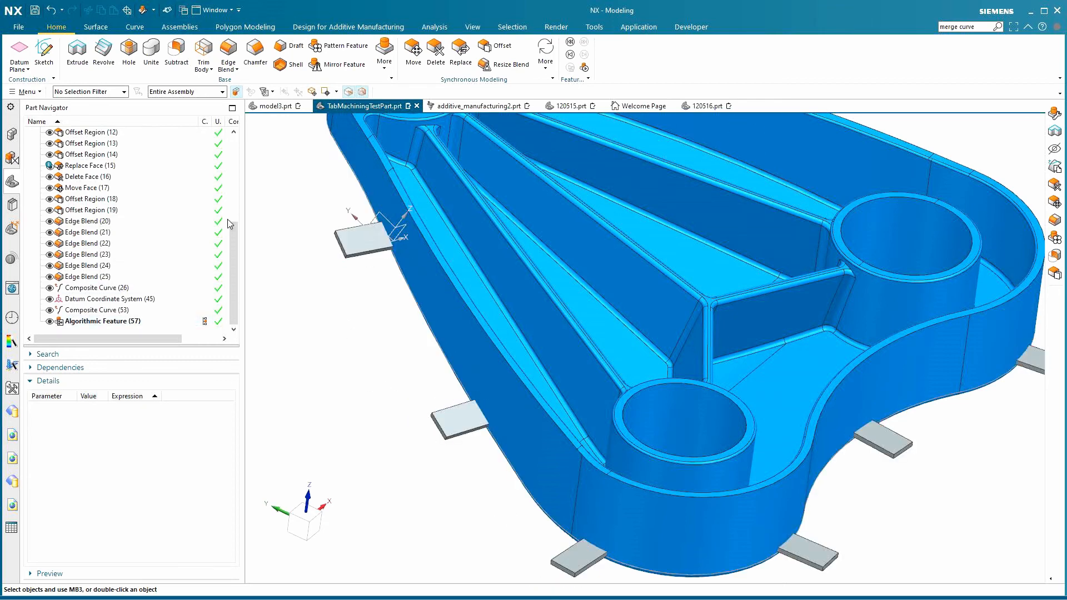